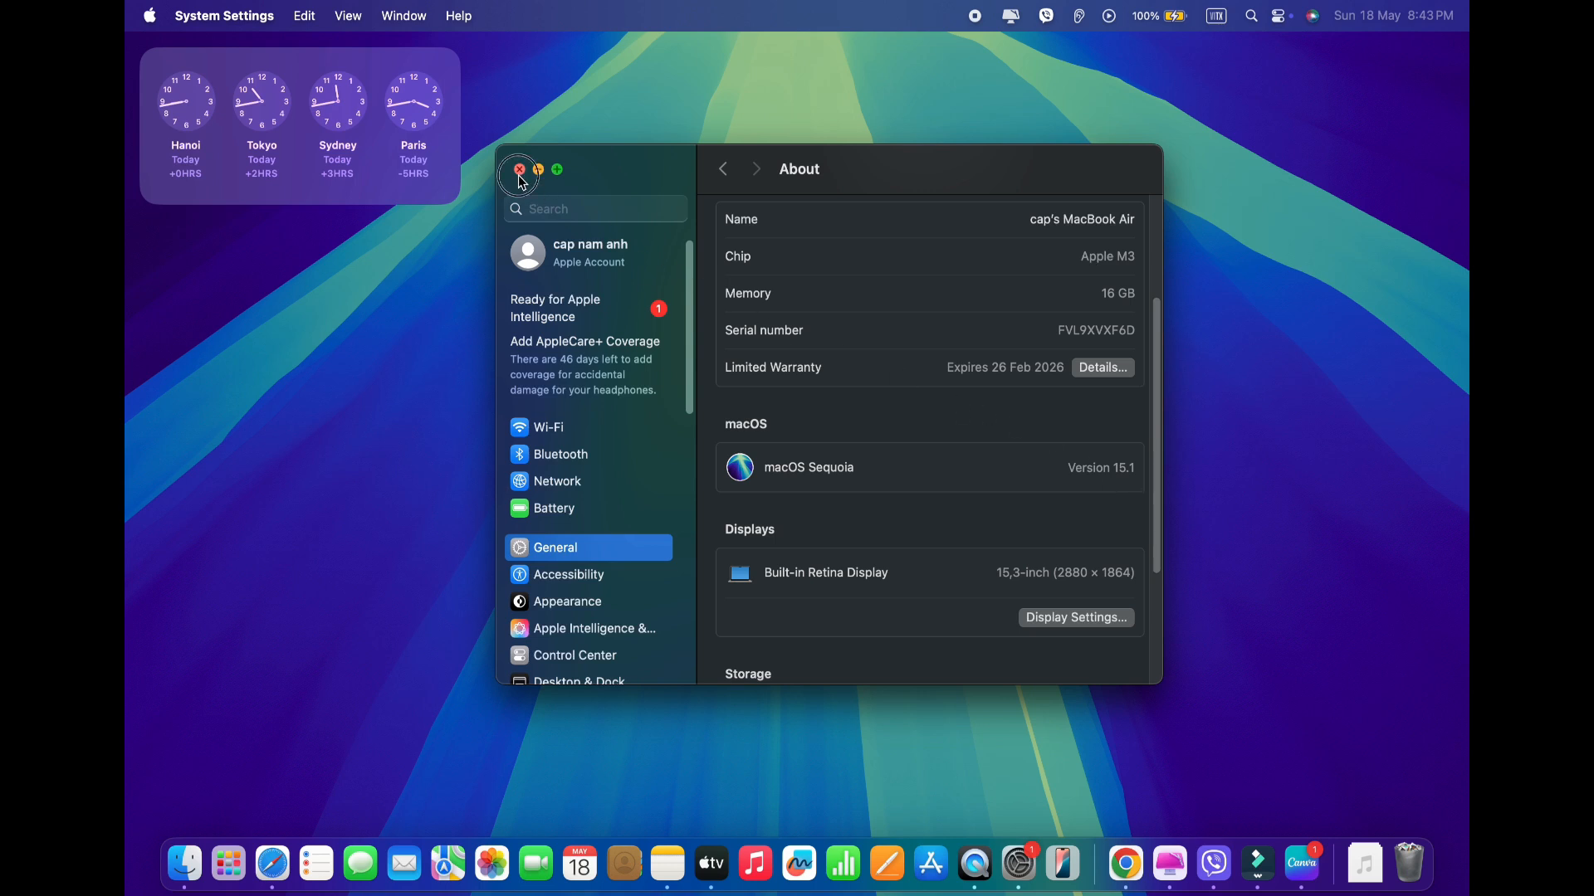
Close the System Settings About window so only the desktop and clock widget remain
left_click(517, 169)
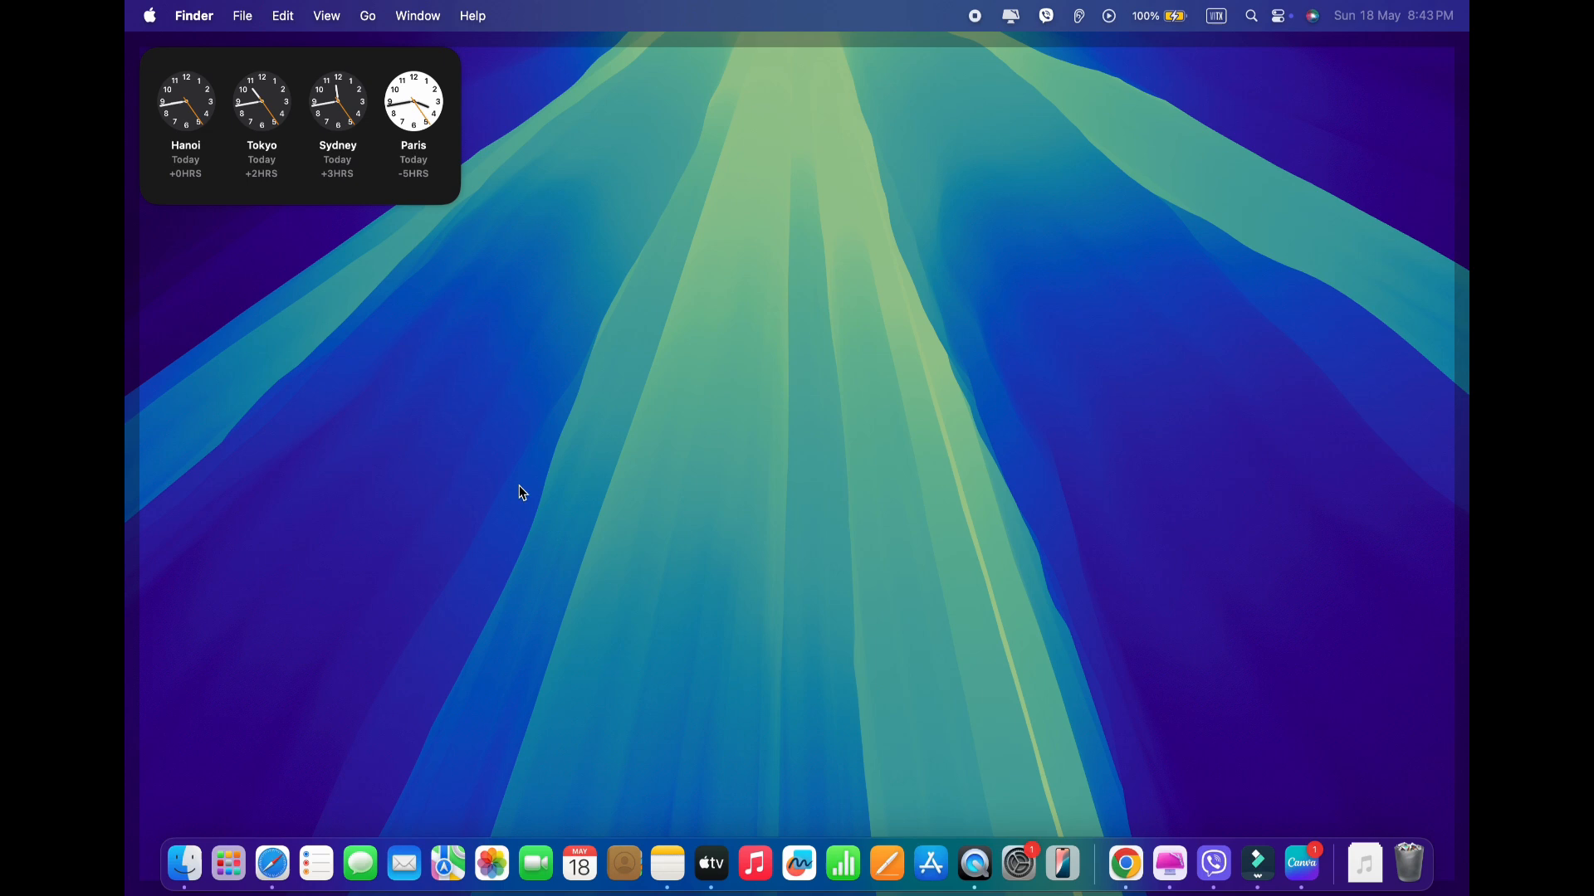
In Safari, download the 132.4 MB Porting Kit DMG from portingkit.com's download page
left_click(272, 864)
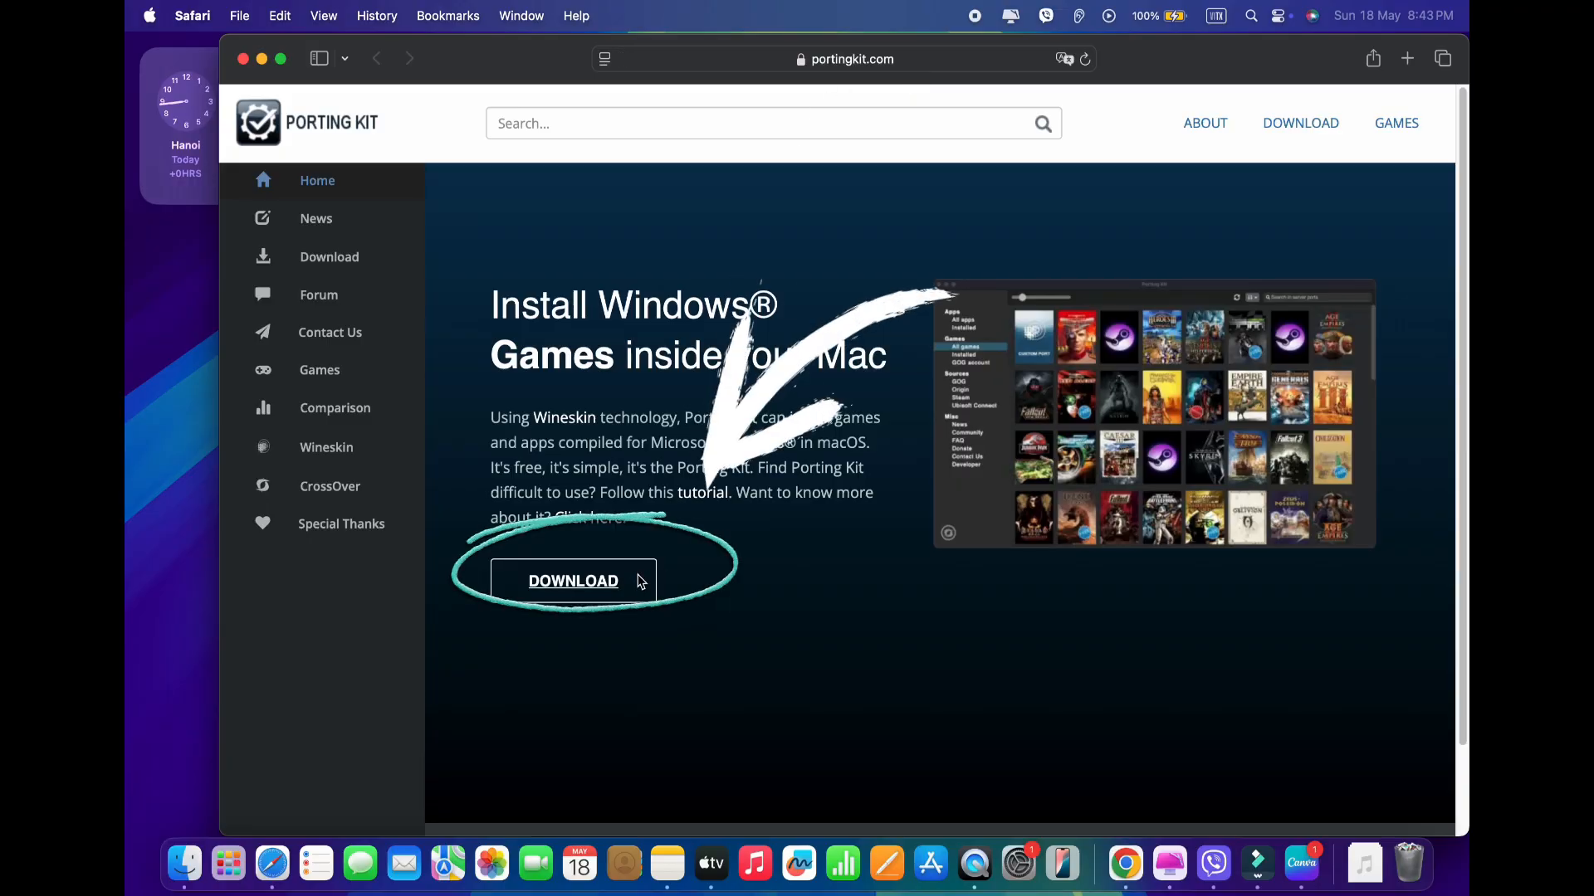
left_click(572, 581)
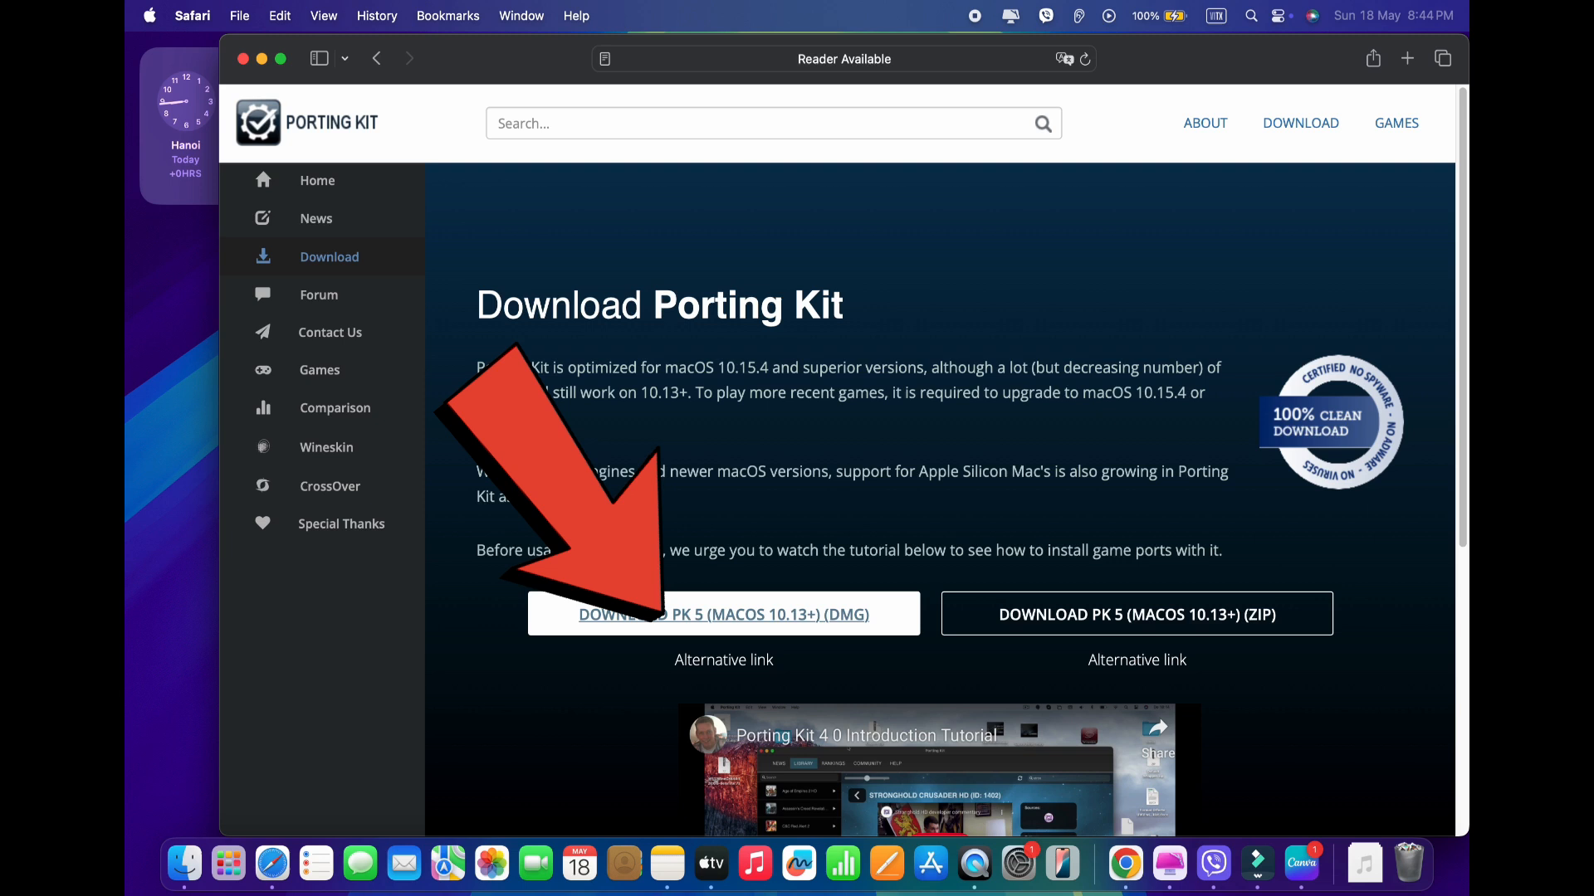
left_click(723, 614)
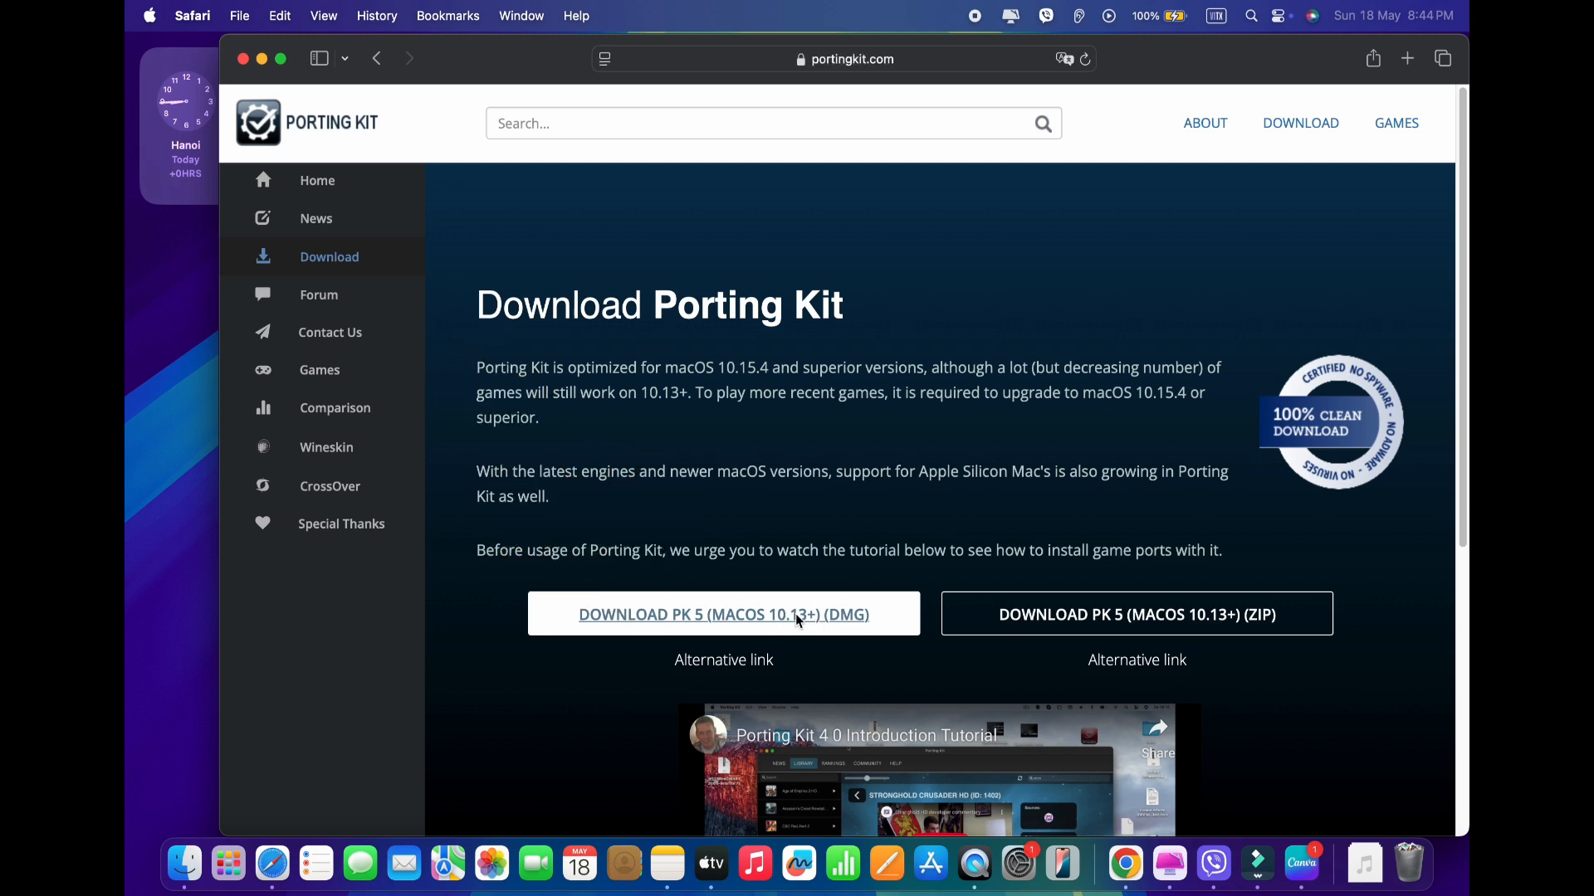
left_click(723, 614)
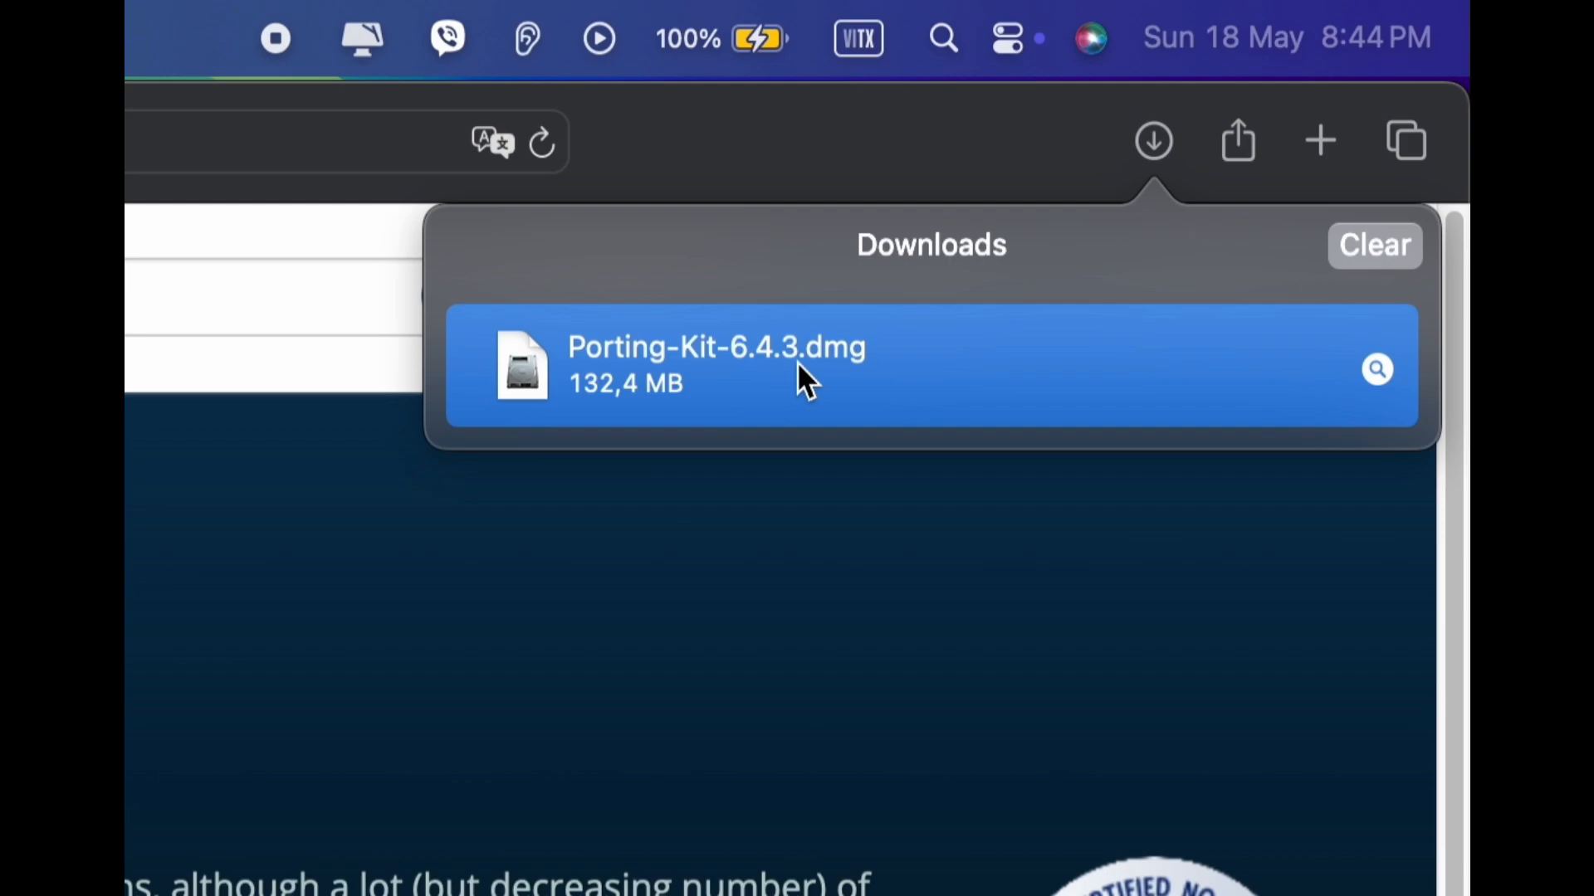
Mount Porting-Kit-6.4.3.dmg from Downloads, select Porting Kit, and close the installer window
double_click(712, 366)
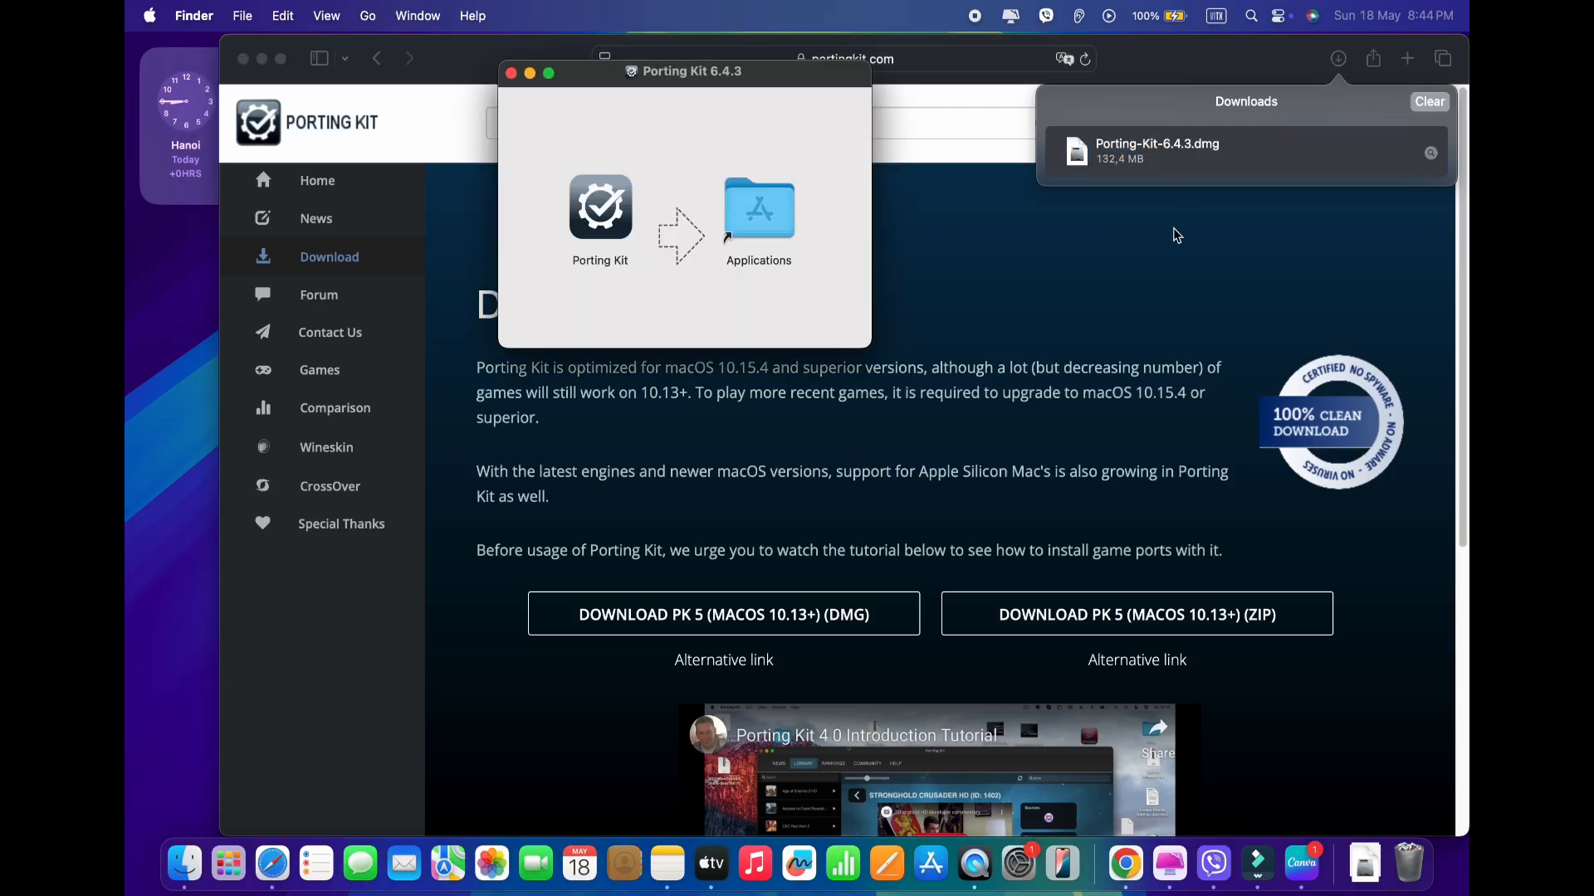
mouse_move(623, 241)
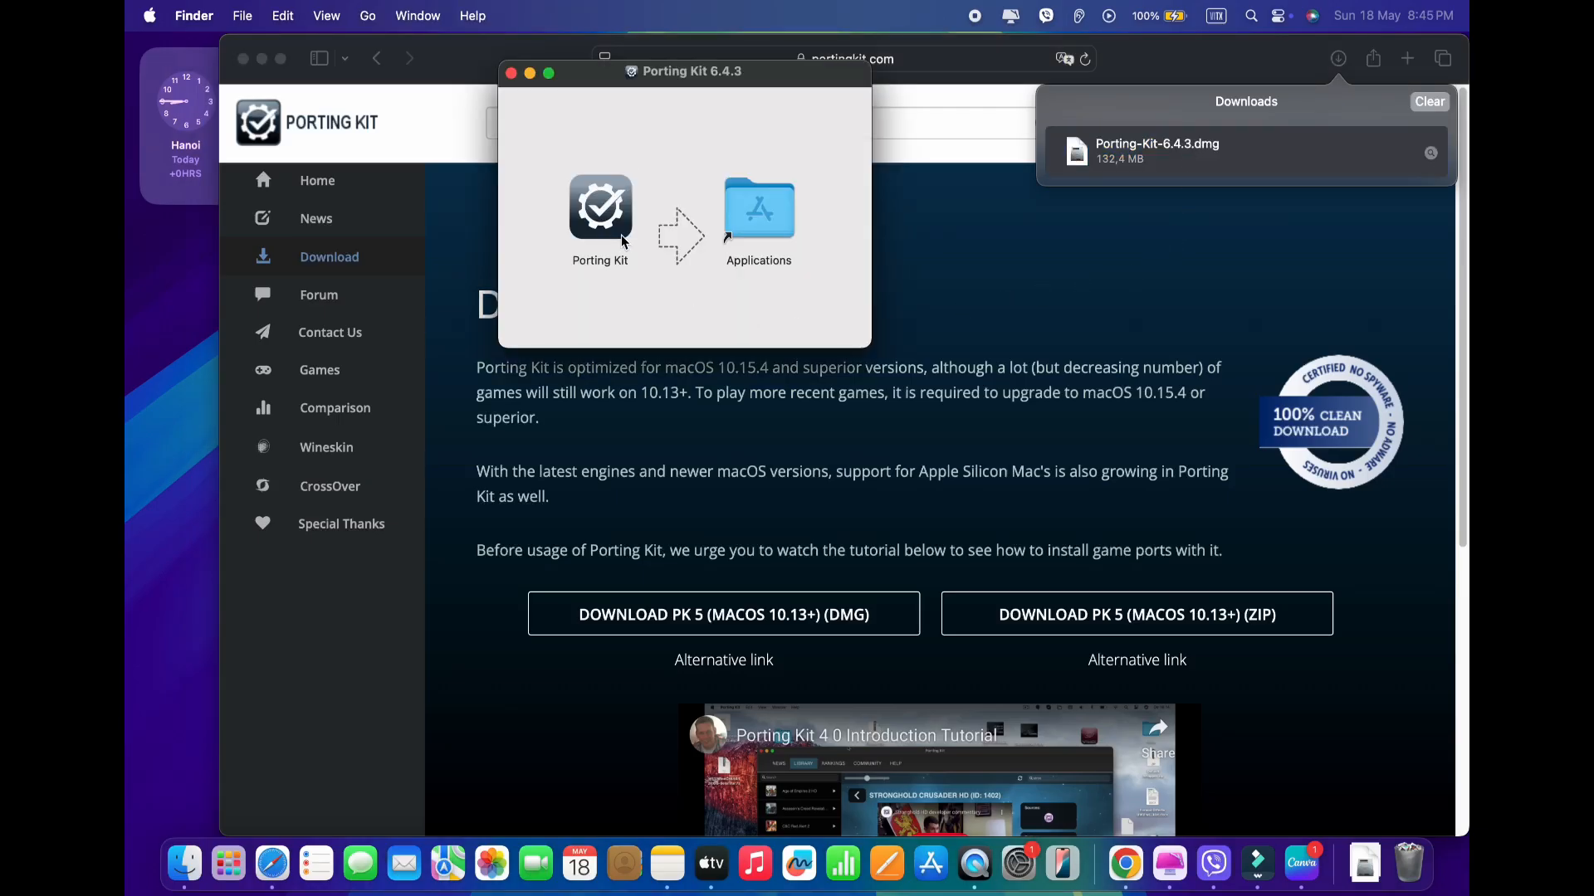
left_click(599, 207)
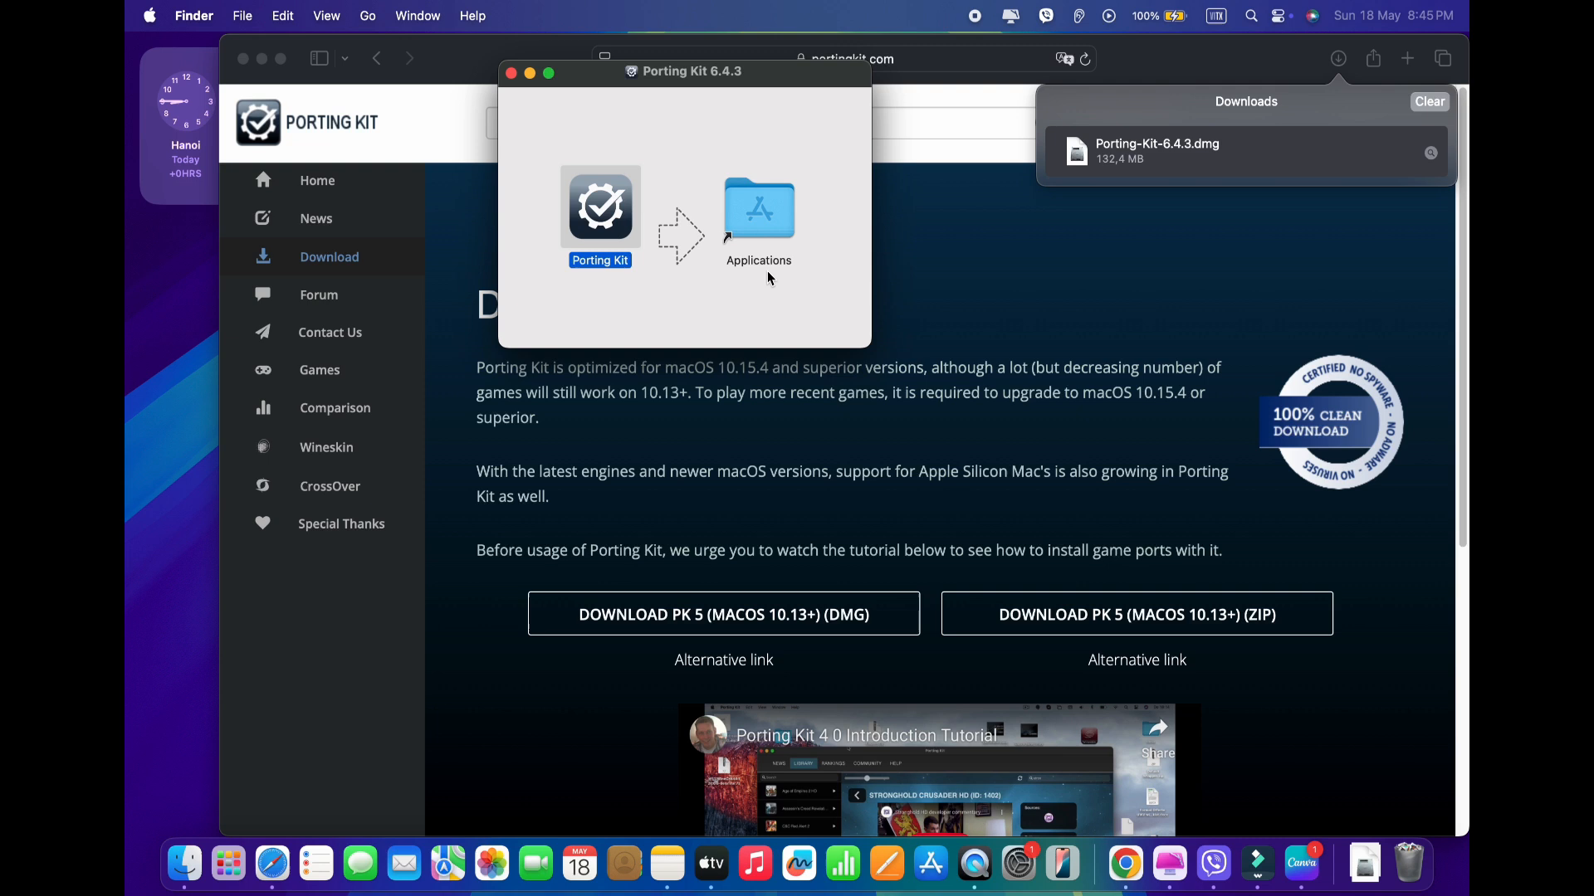
mouse_move(856, 417)
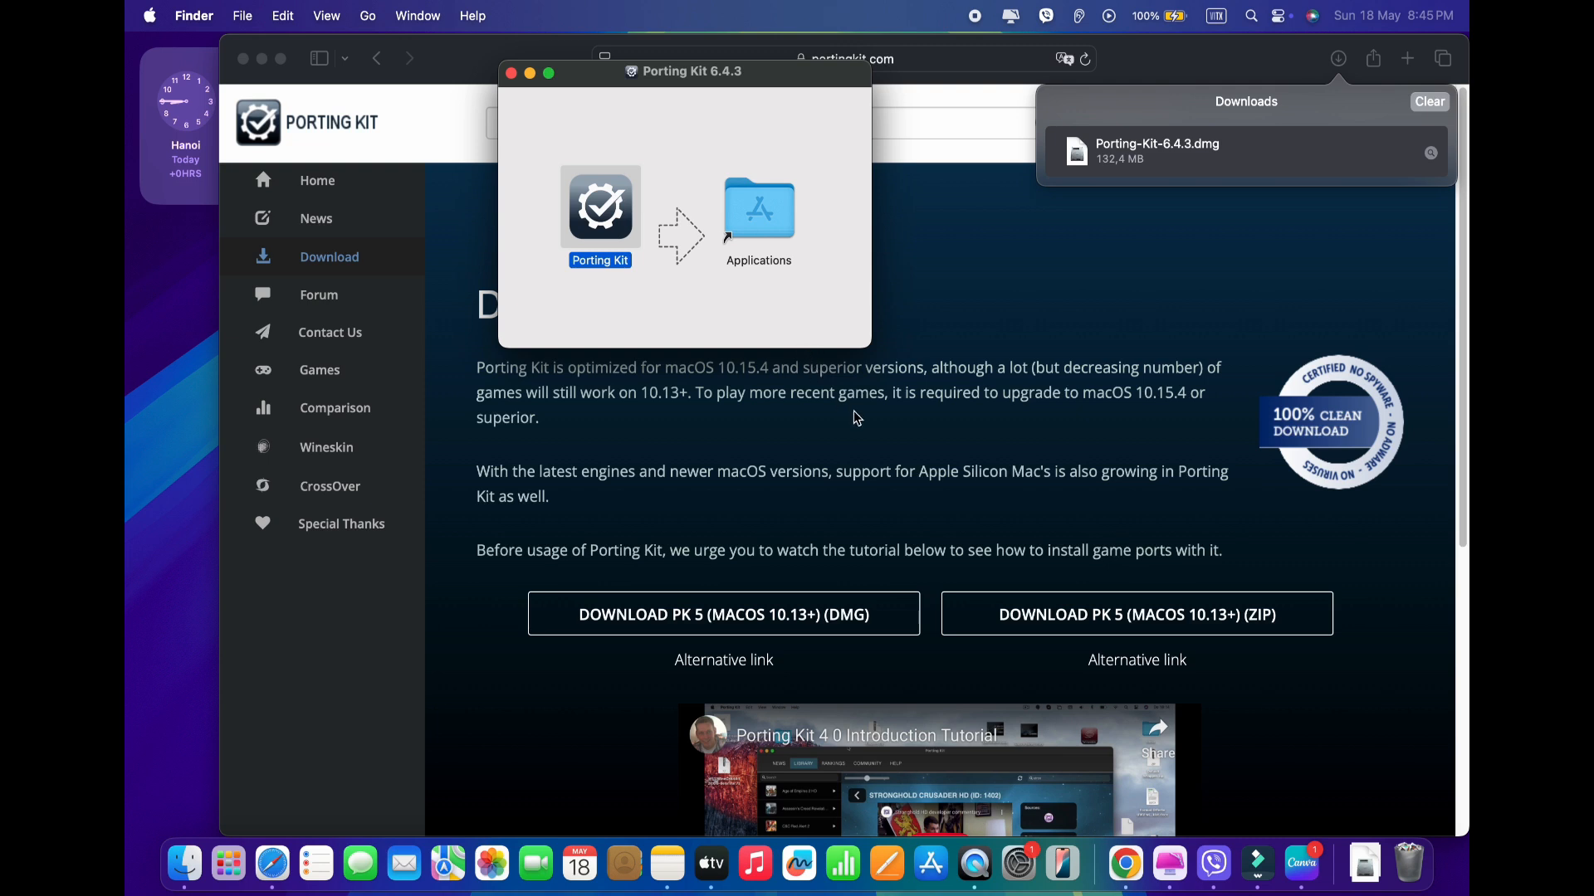
left_click(227, 863)
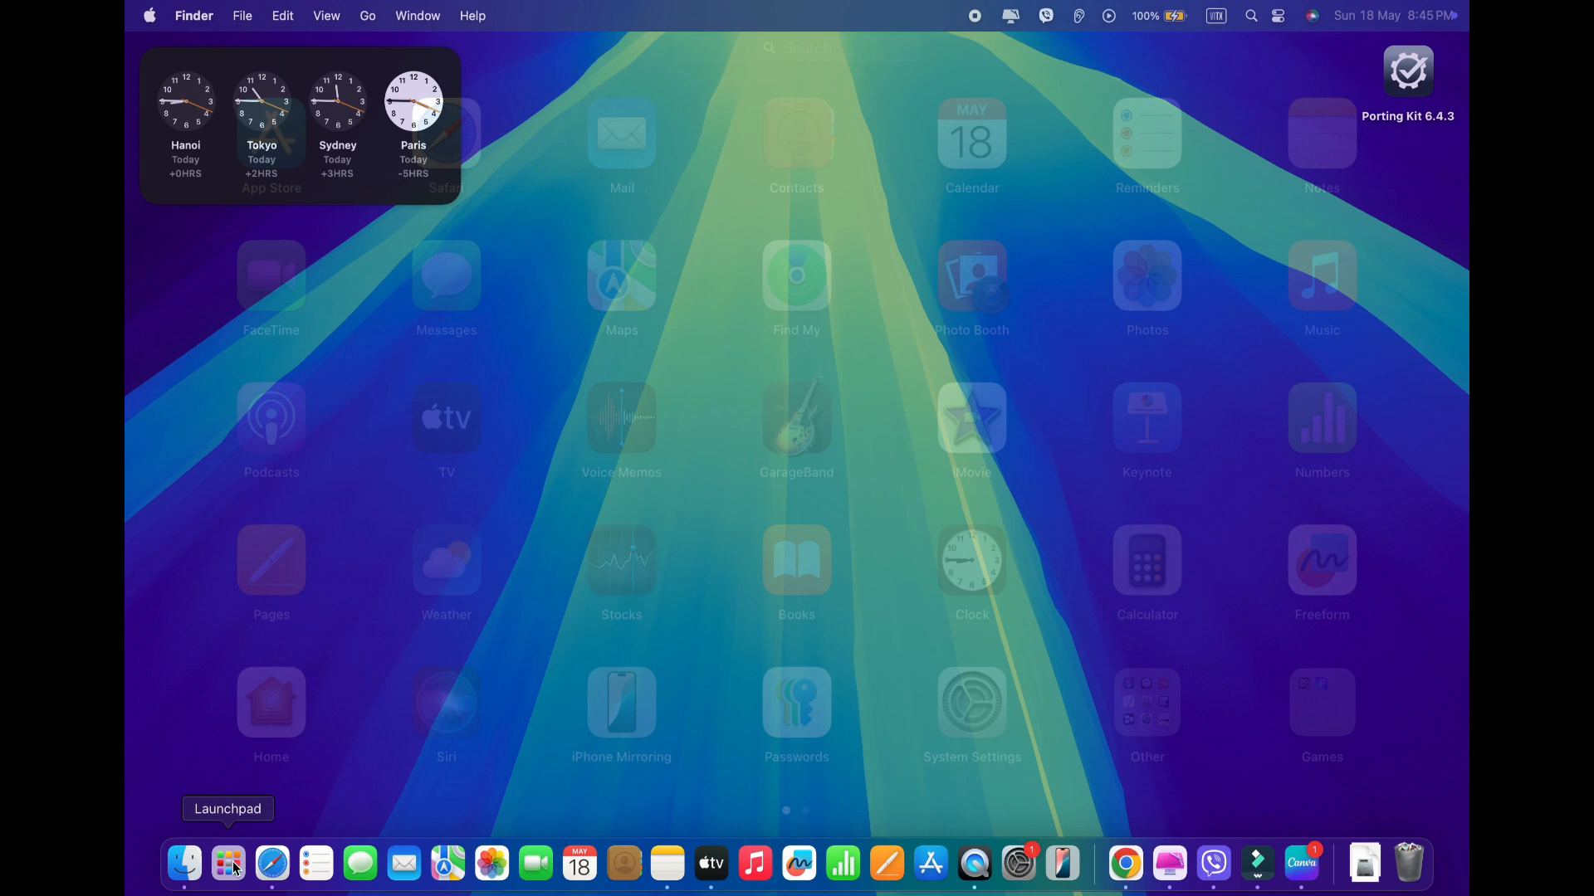
Bring up Launchpad and scroll to the Porting Kit app to launch it
left_click(227, 864)
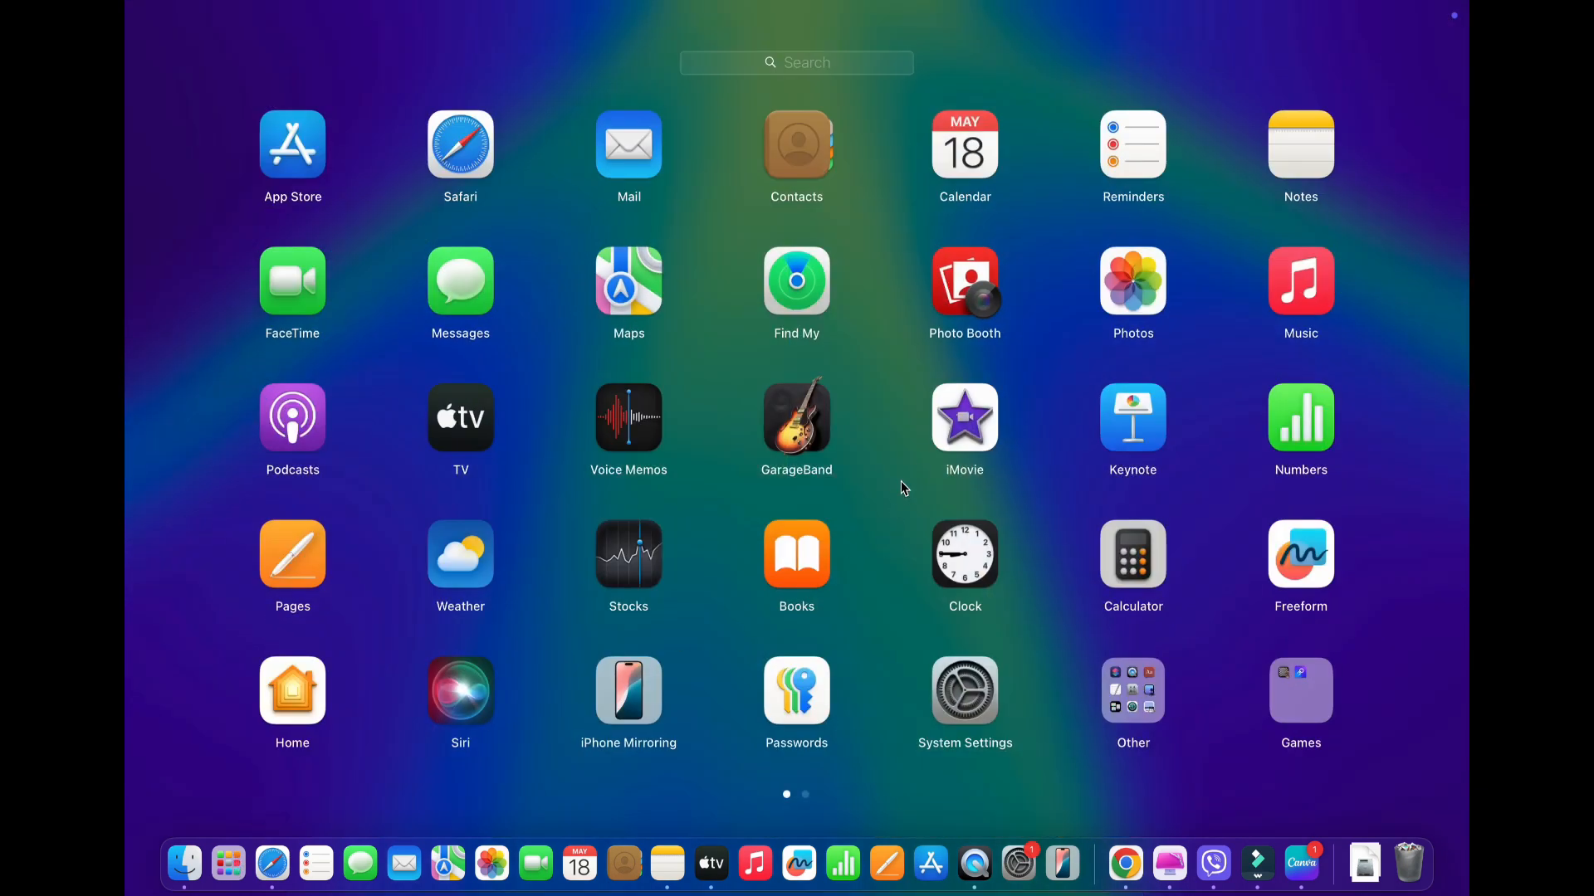
scroll("left", 3)
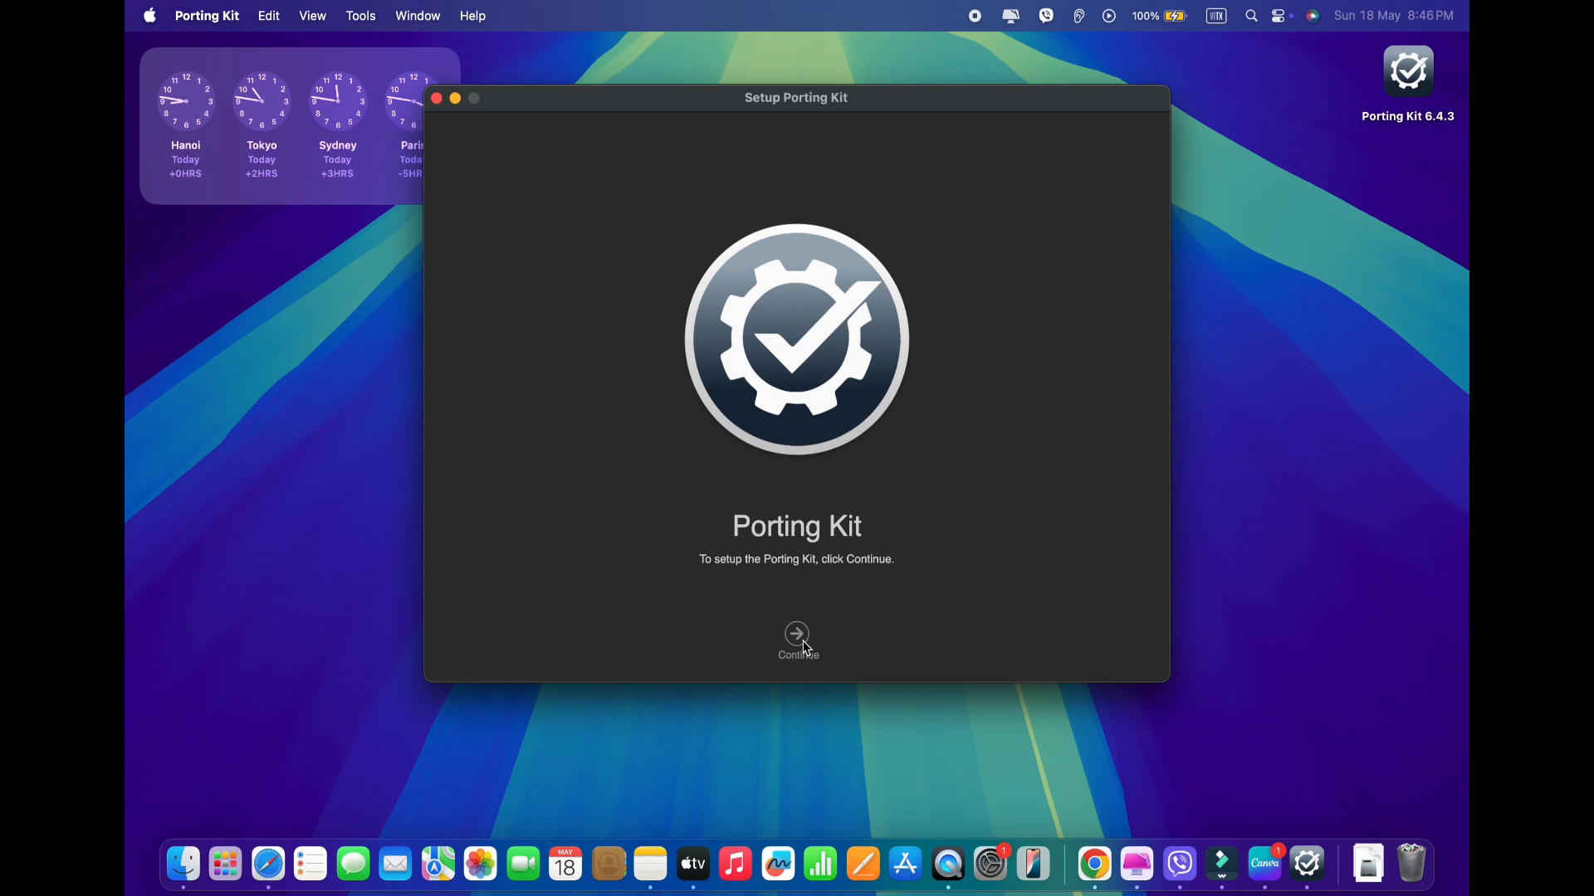
Continue past the setup welcome screen and agree to the License Agreement
left_click(797, 633)
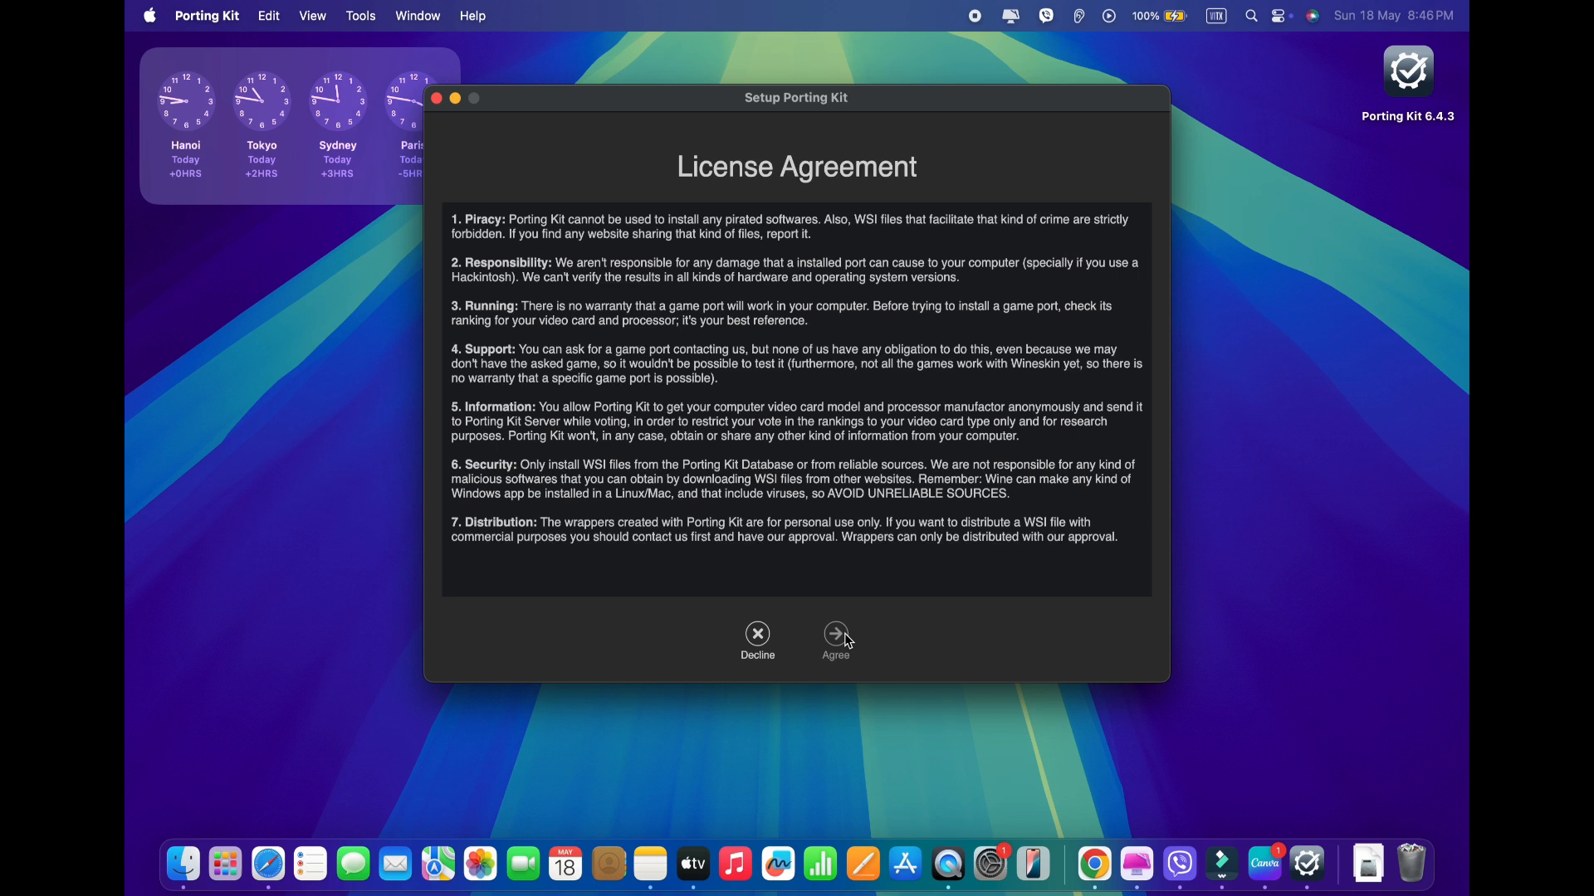
left_click(836, 633)
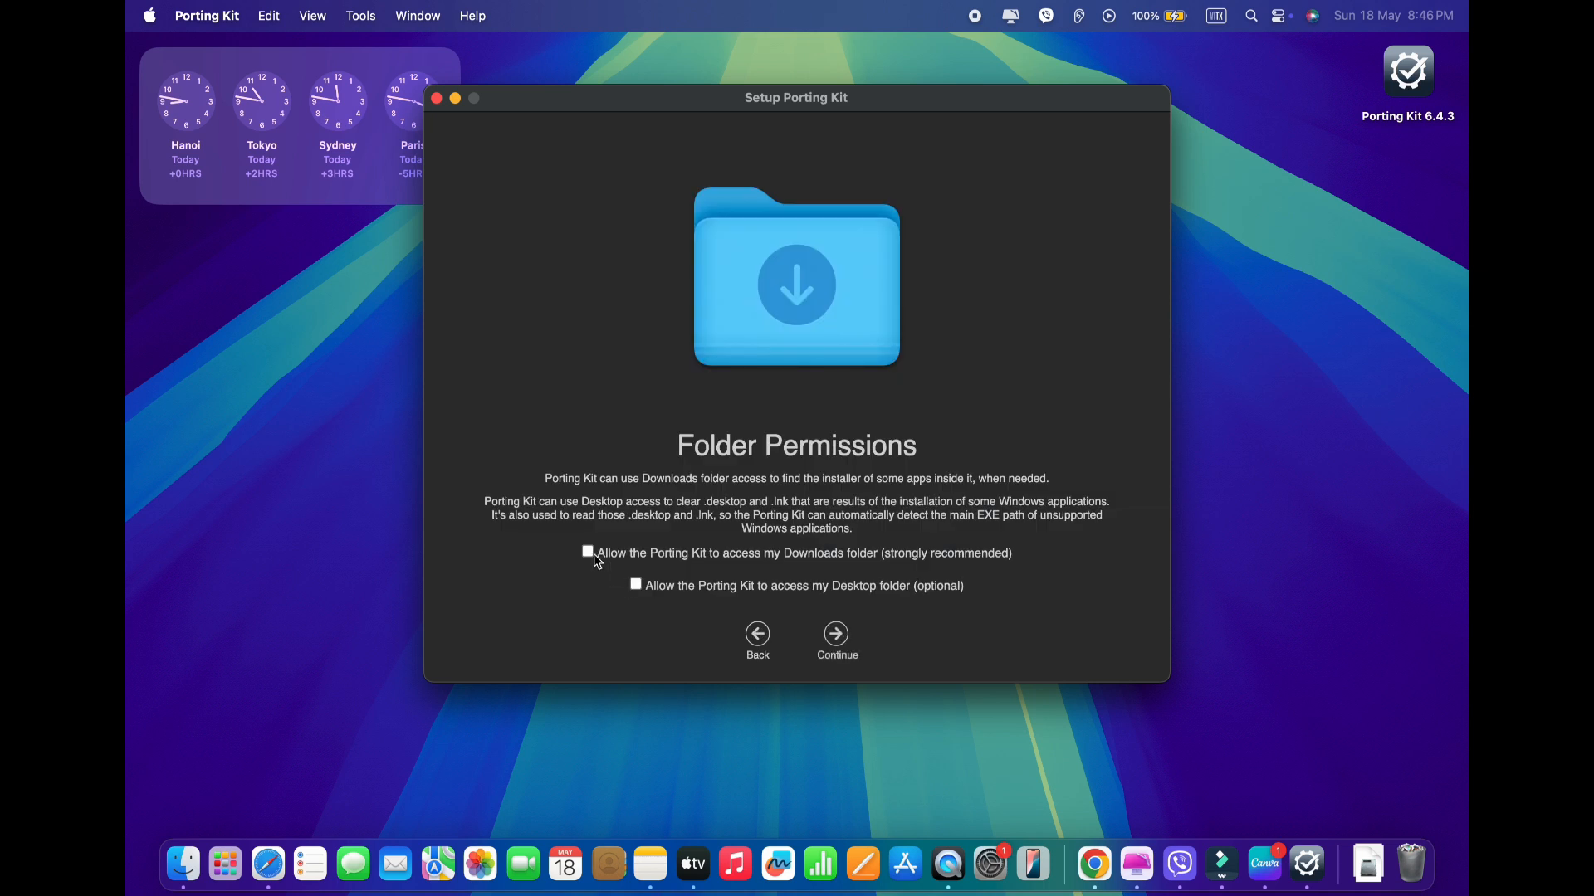
Grant Downloads and Desktop folder access, allow the macOS prompt, and continue
left_click(588, 552)
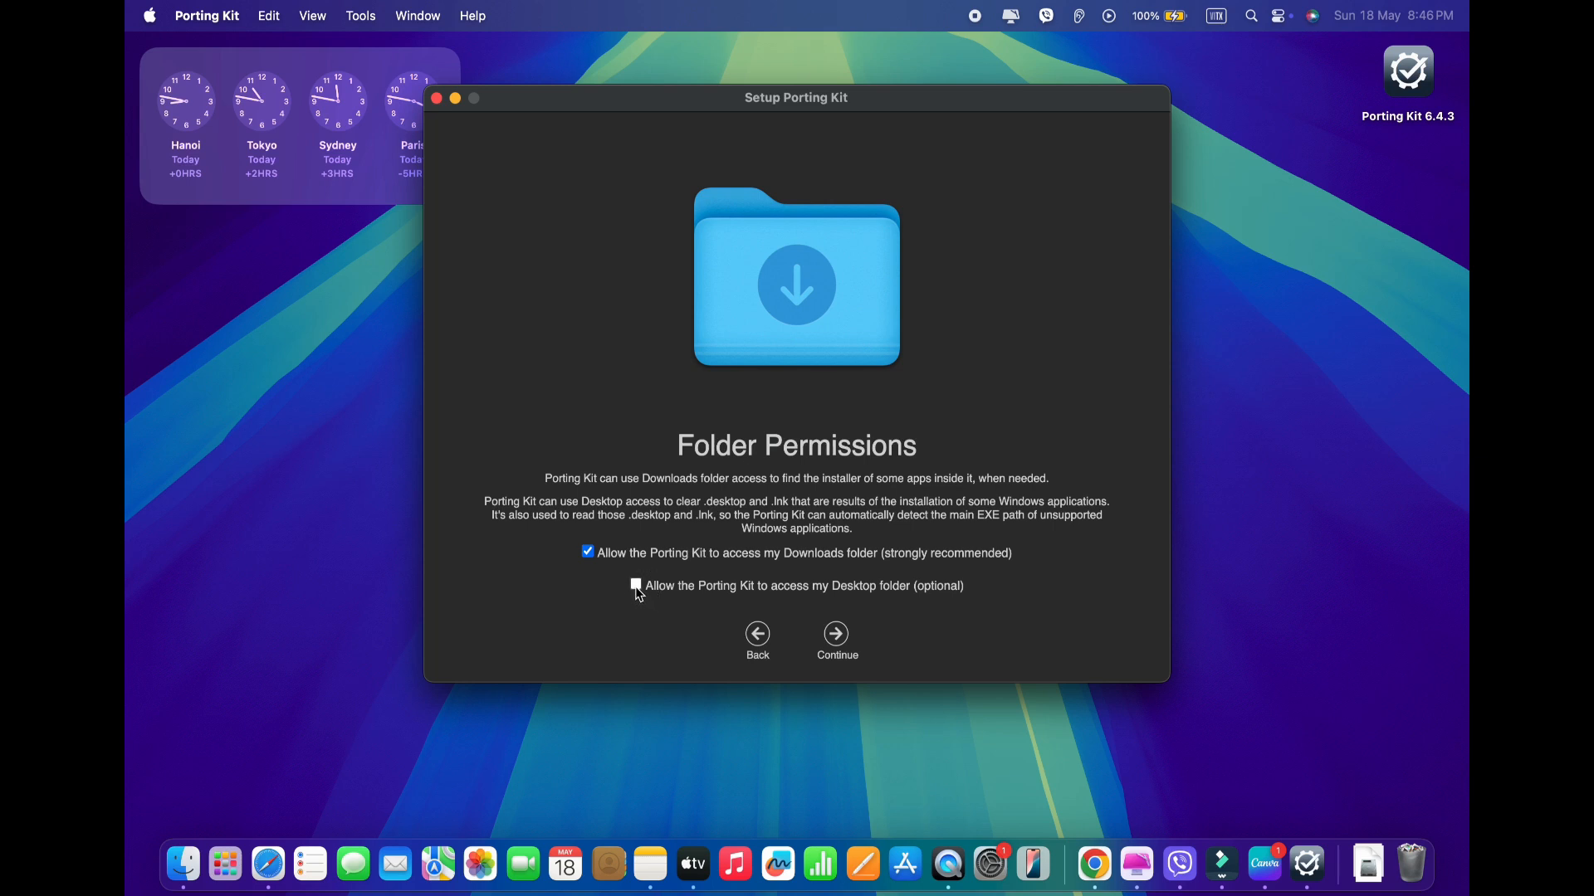
left_click(637, 585)
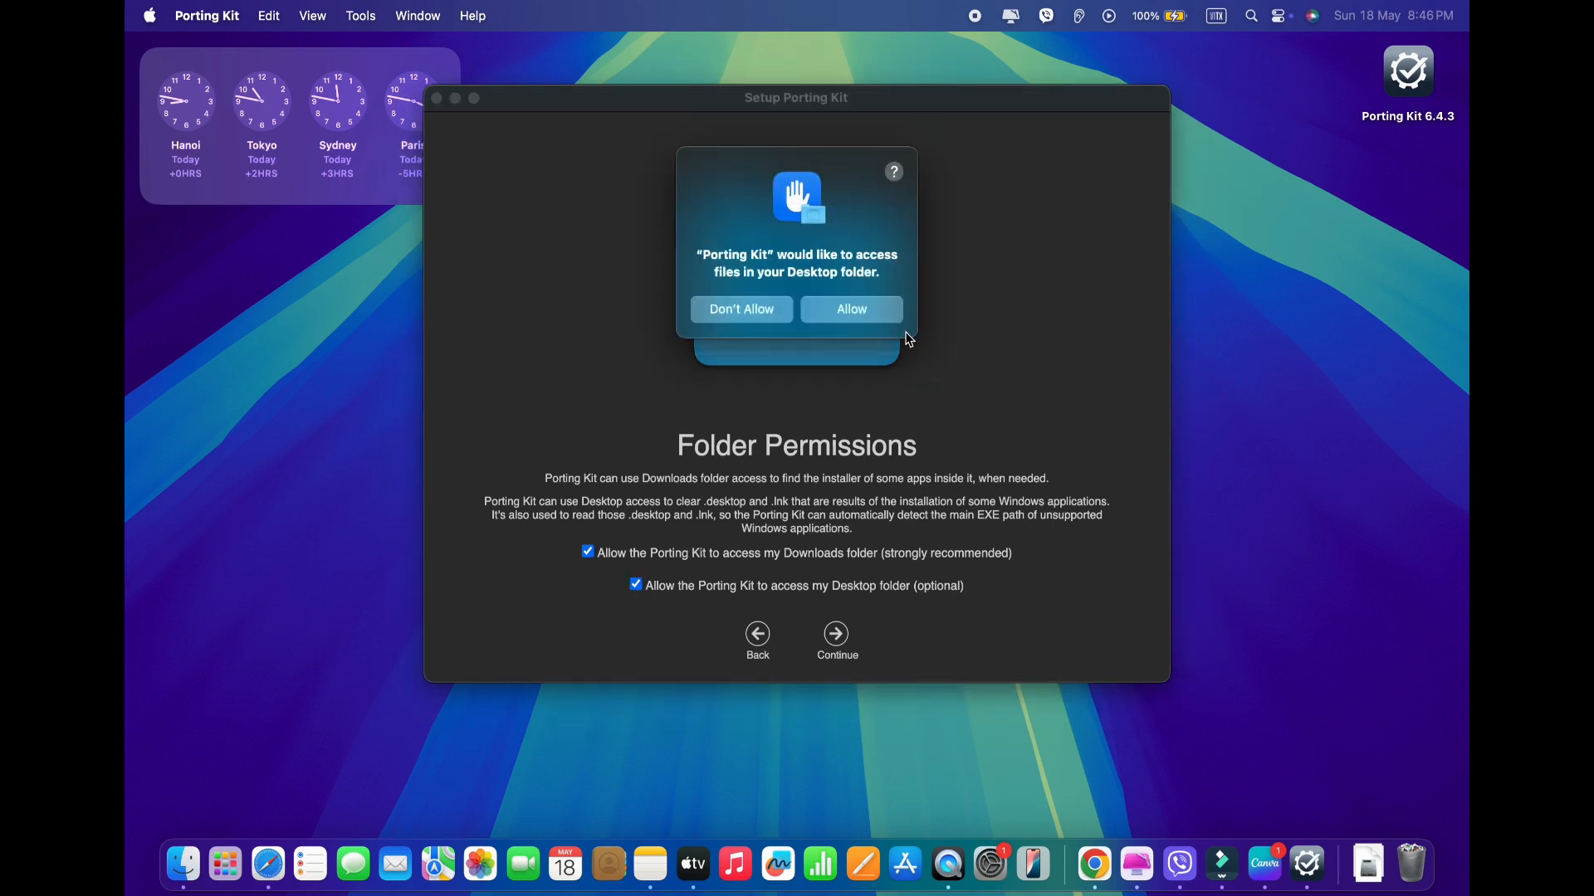
left_click(851, 309)
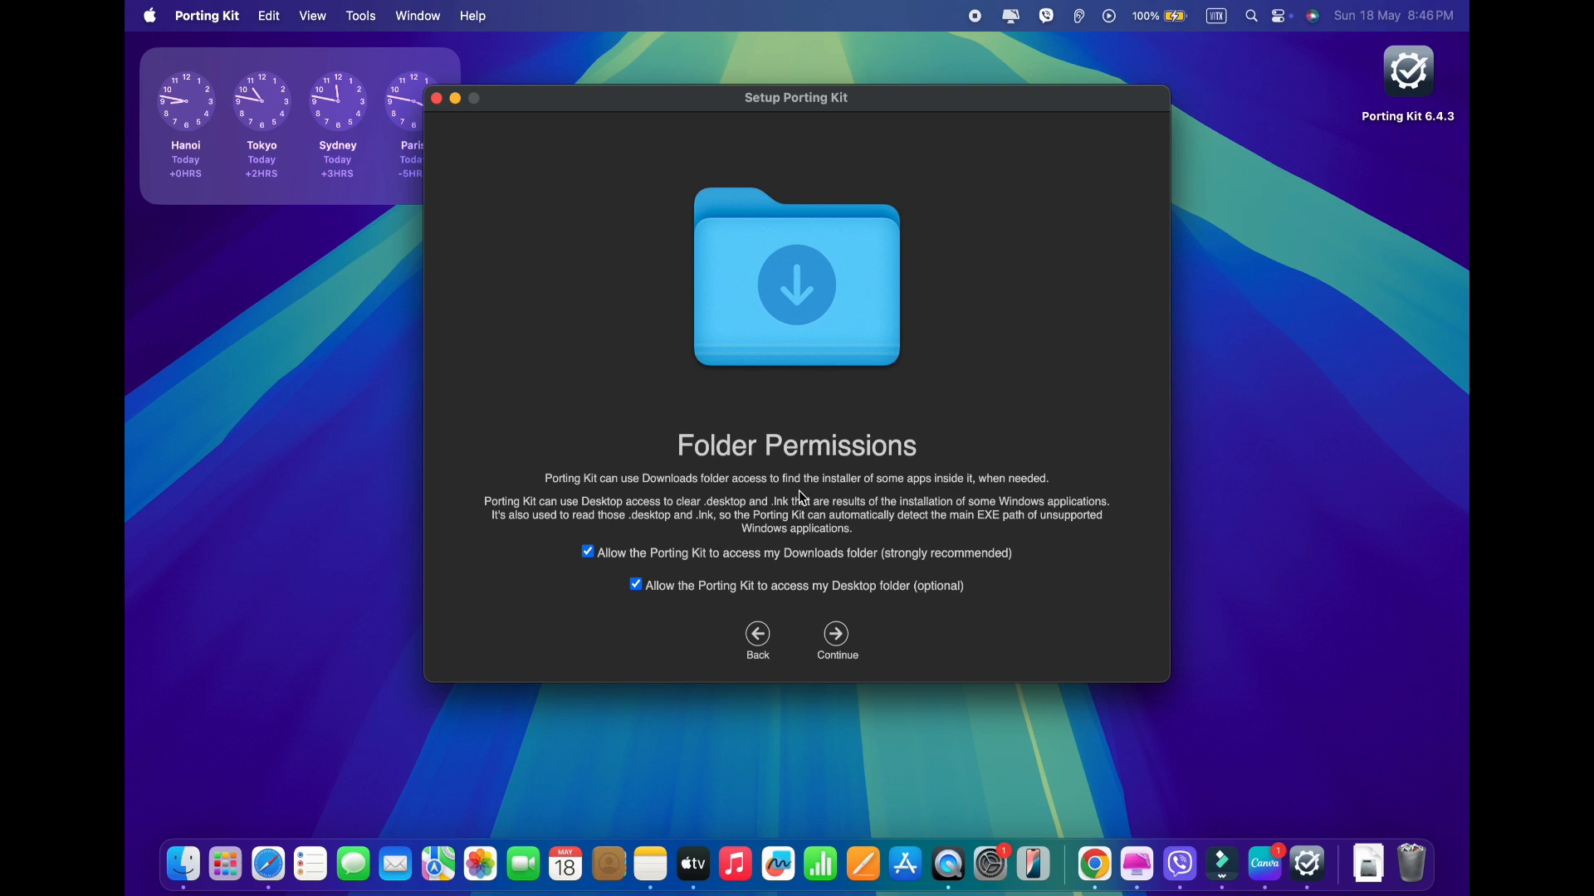
left_click(837, 634)
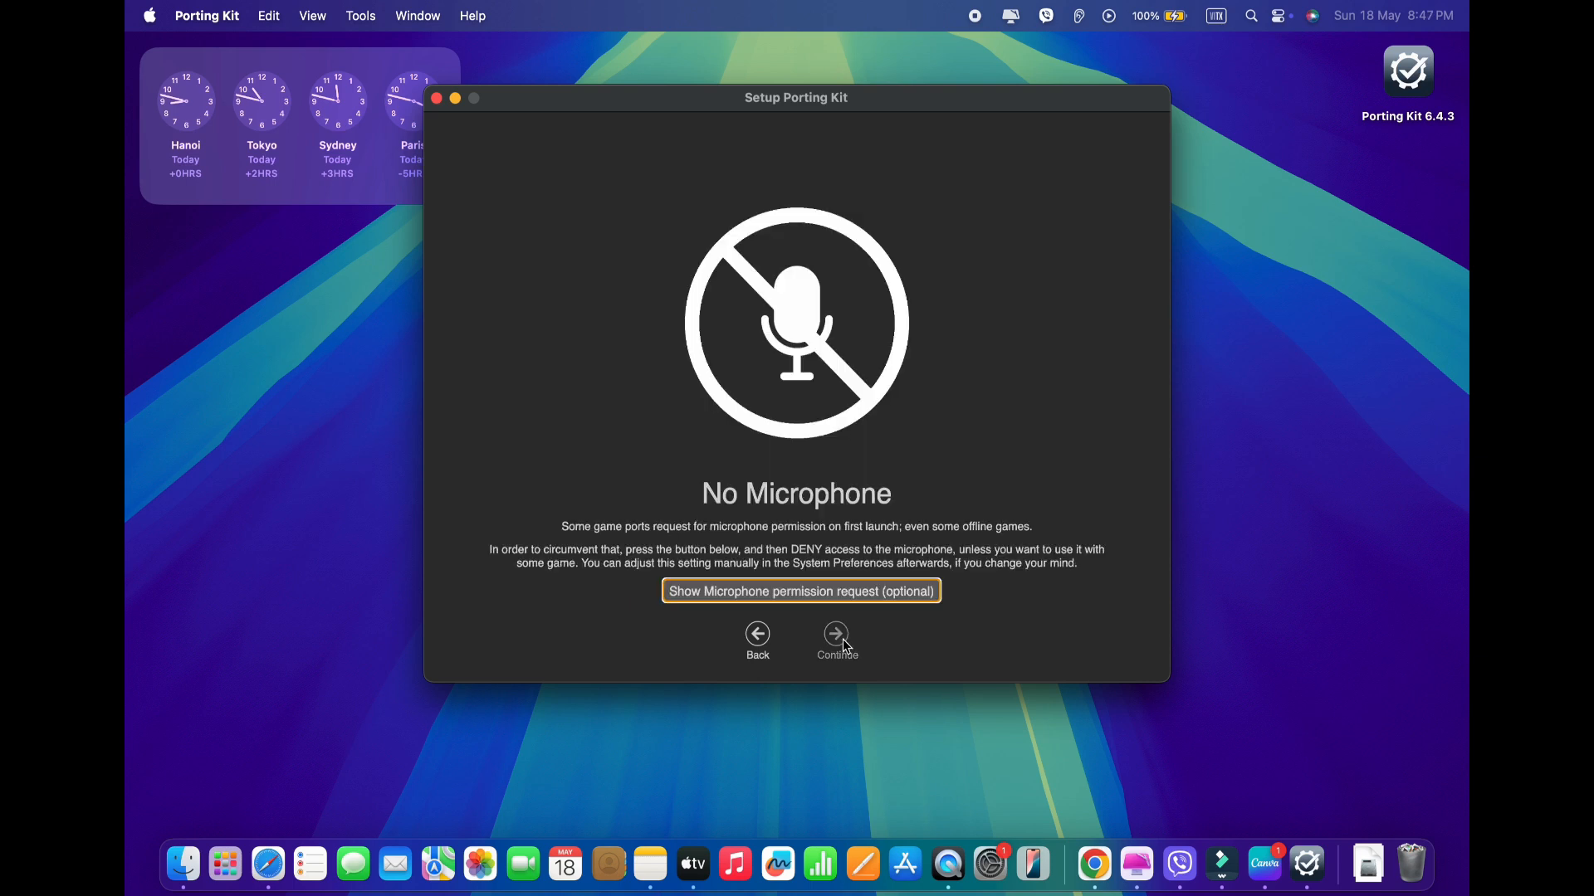
Accept default microphone, analytics and applications path settings, then start without GOG.com integration
left_click(836, 633)
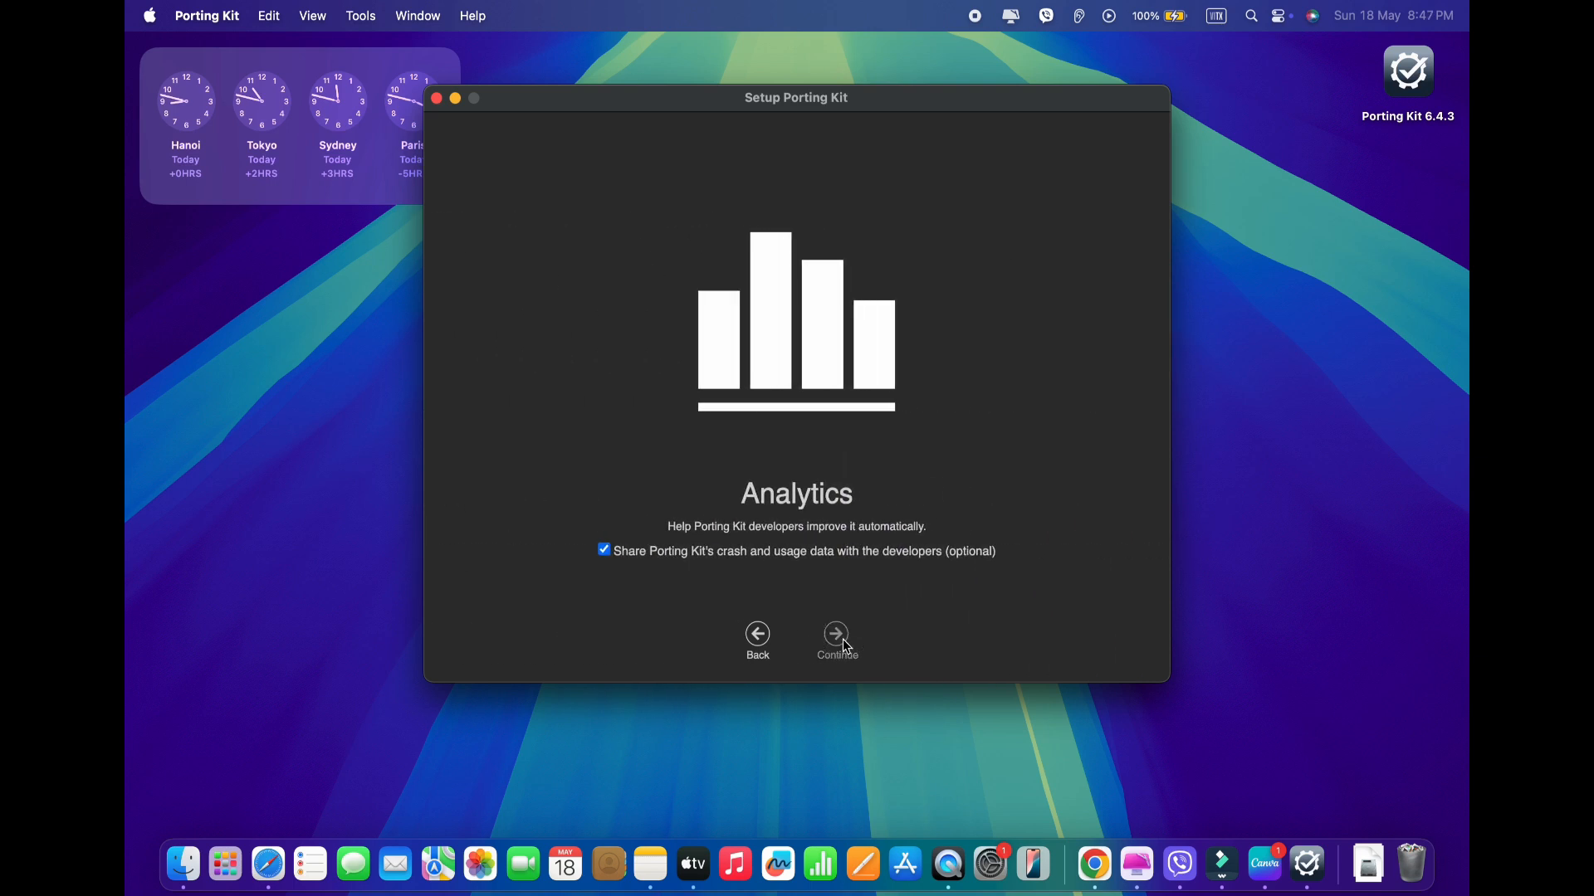
left_click(836, 634)
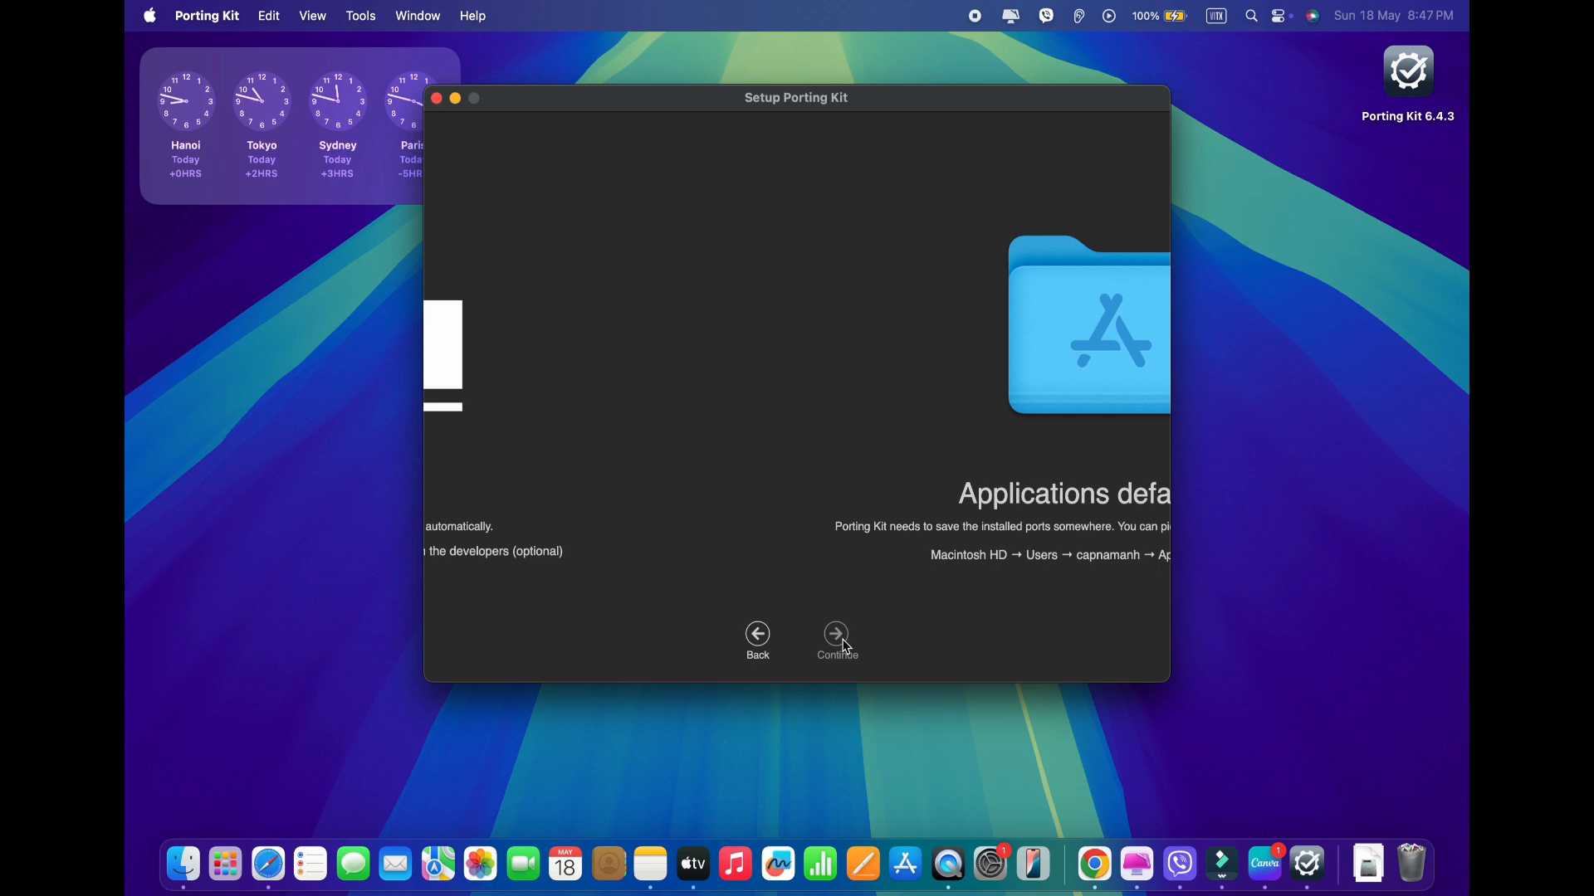
left_click(837, 634)
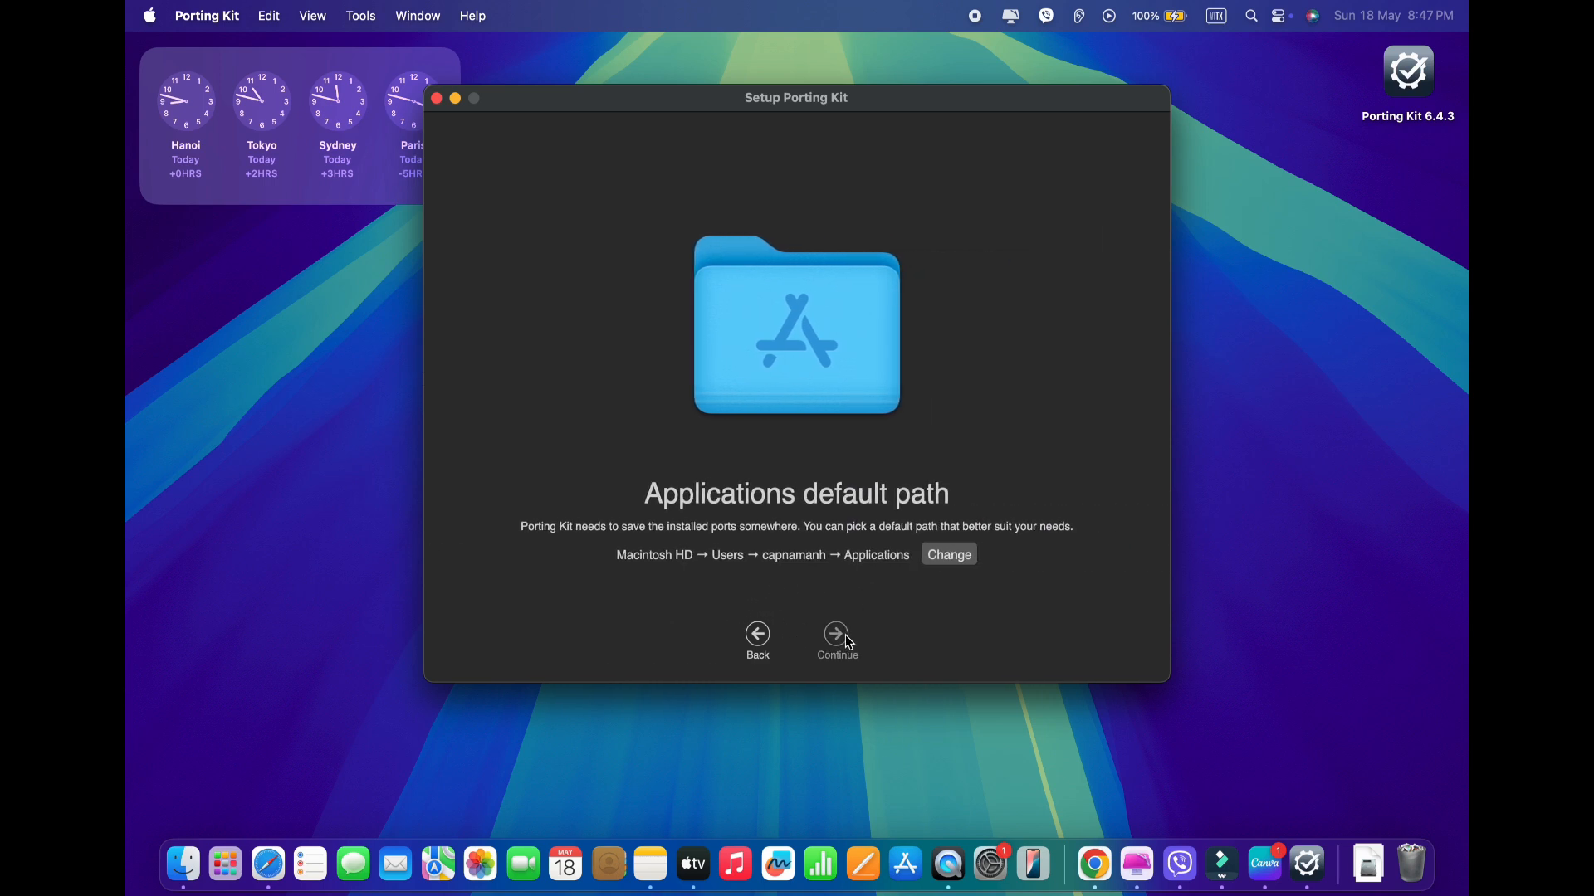
left_click(836, 633)
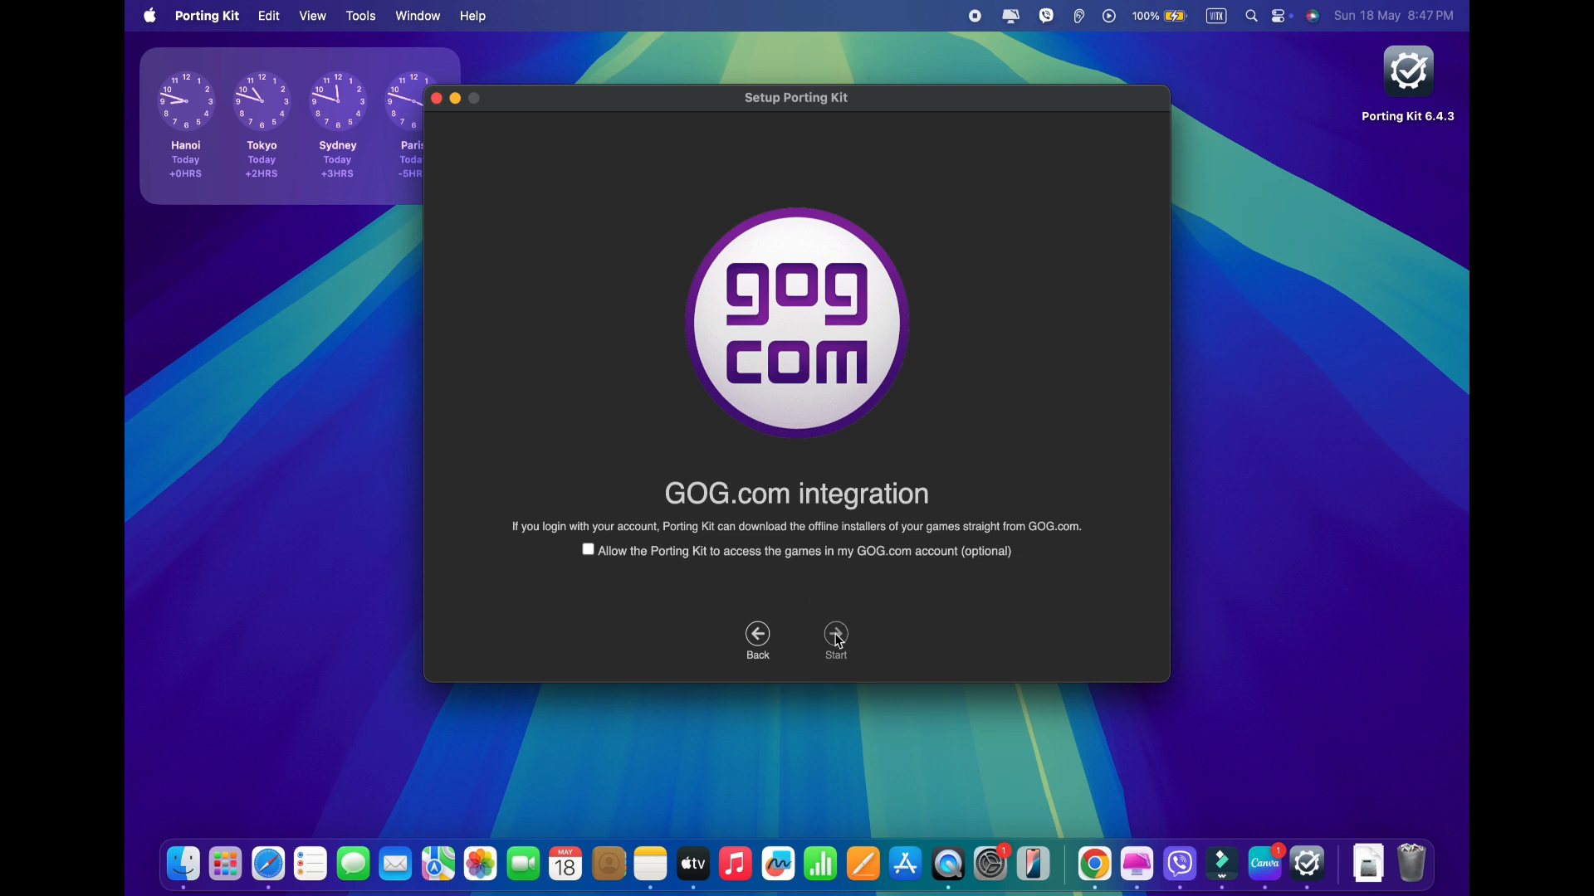
left_click(834, 632)
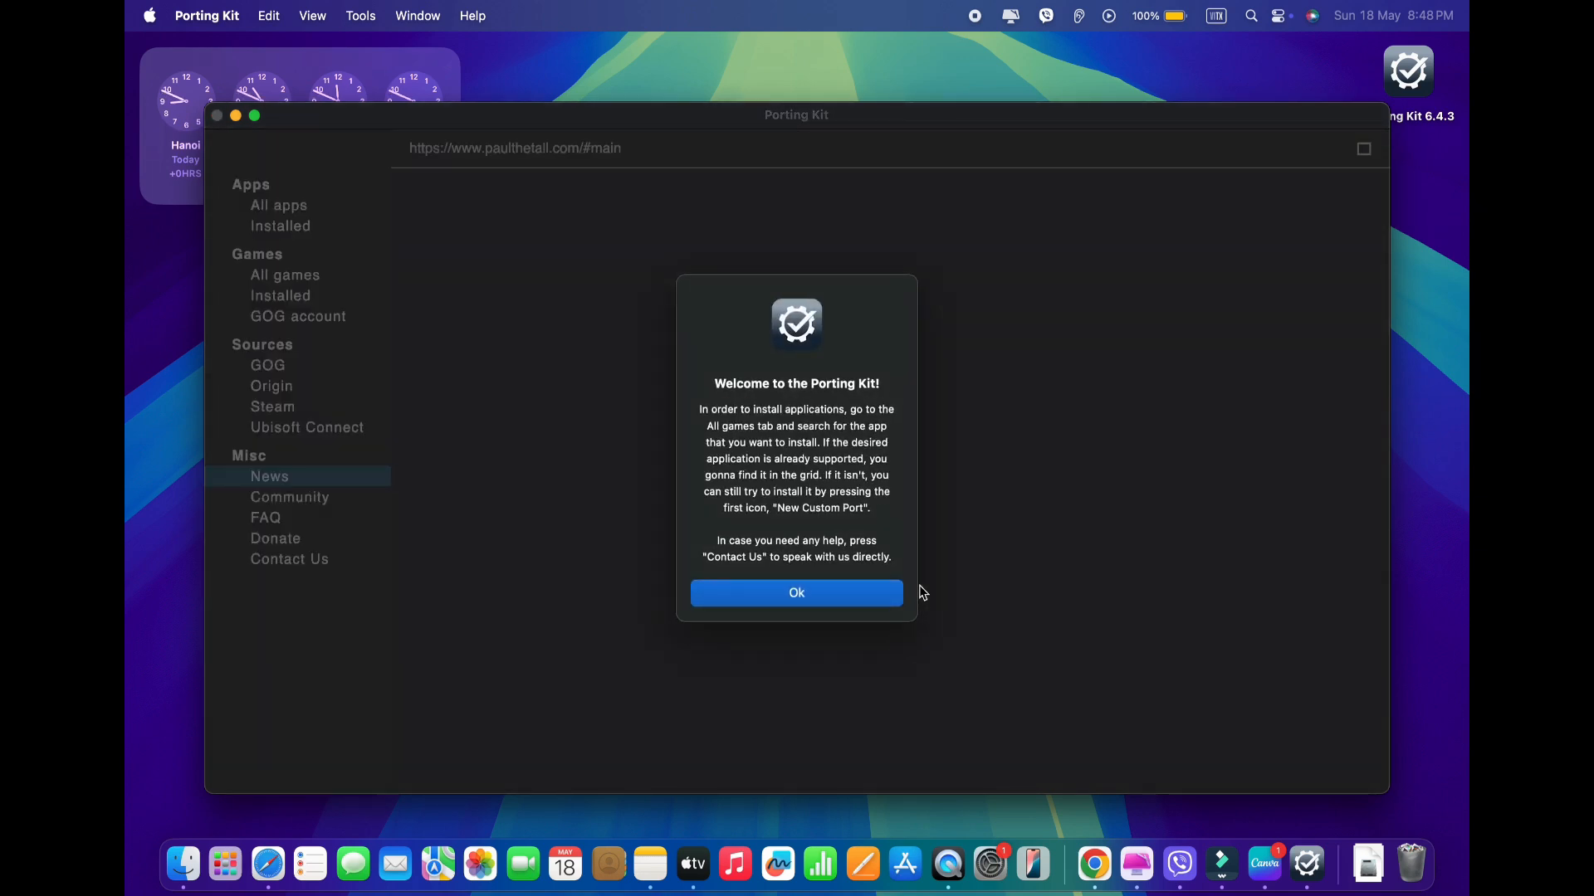
Dismiss the welcome dialog to show the News page and app categories
left_click(796, 593)
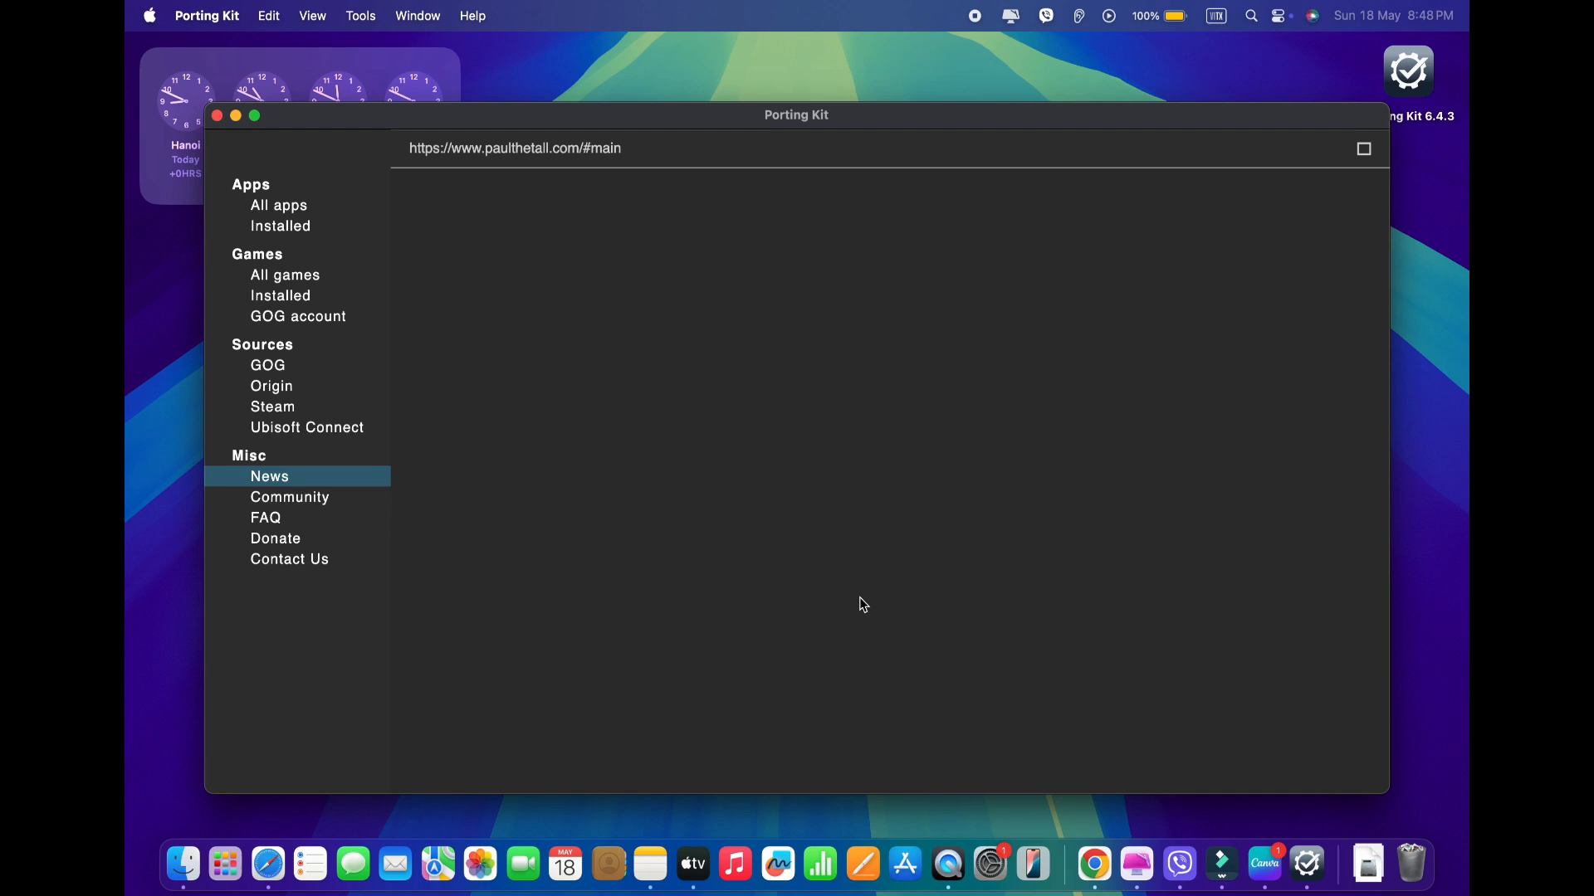
mouse_move(895, 644)
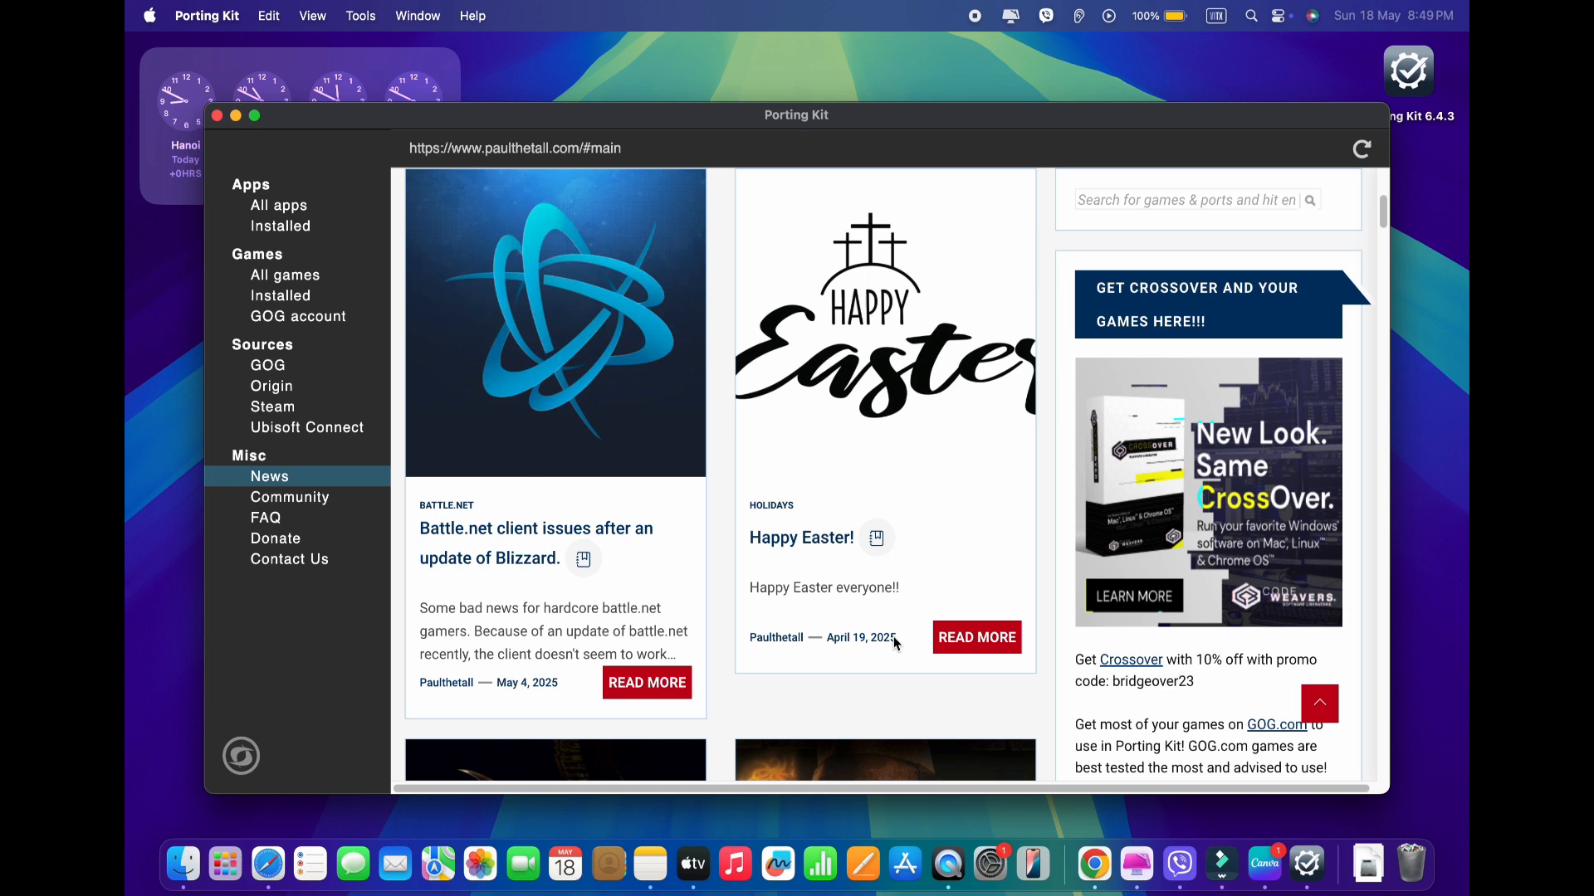
mouse_move(750, 181)
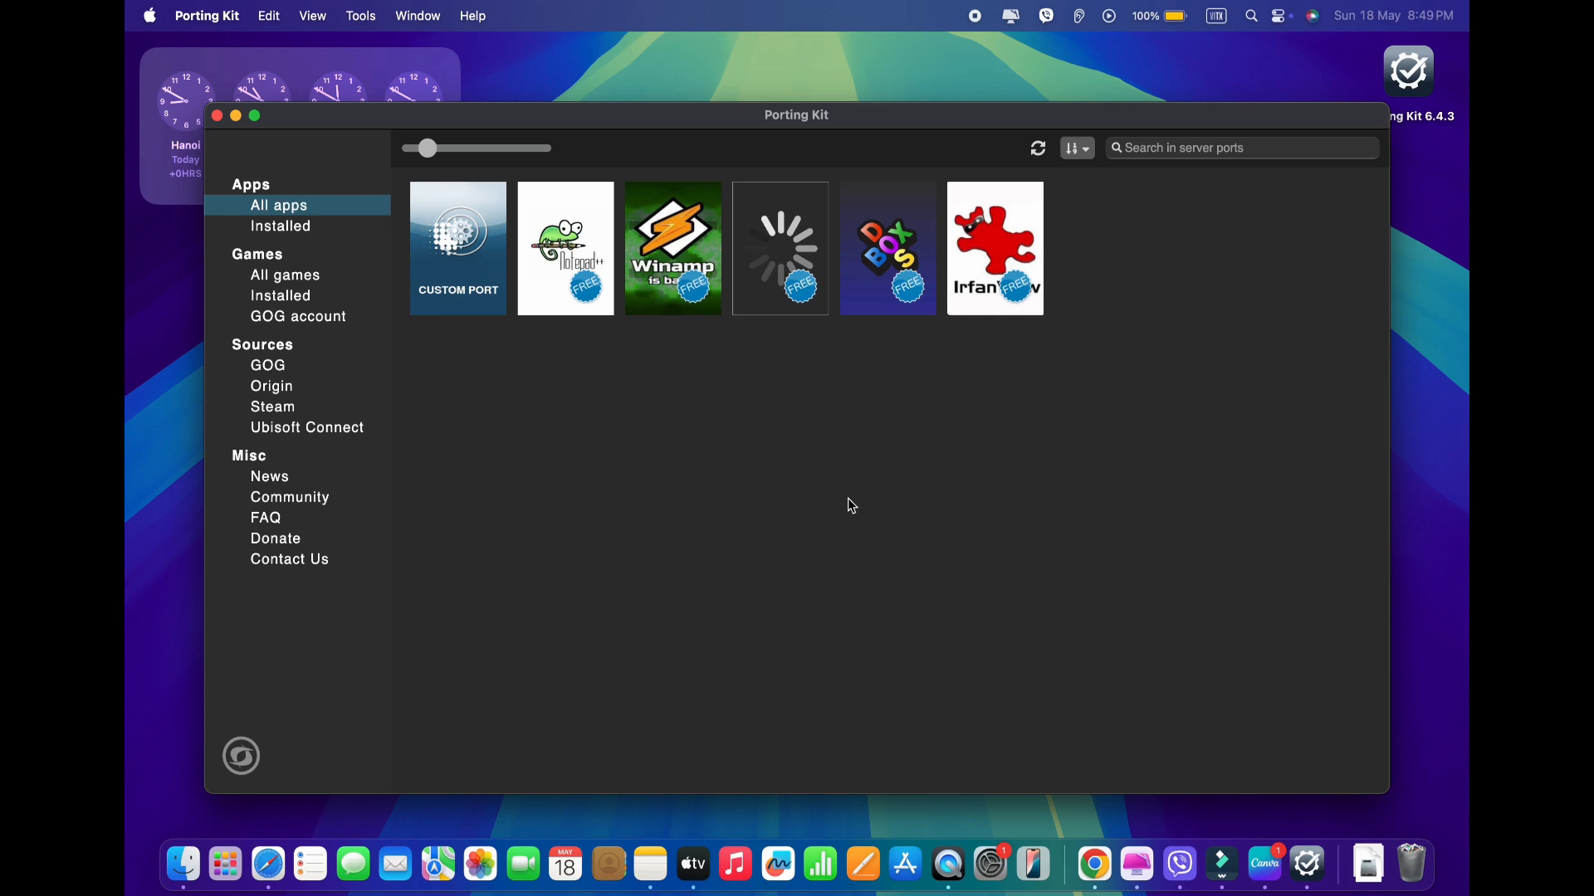
mouse_move(584, 266)
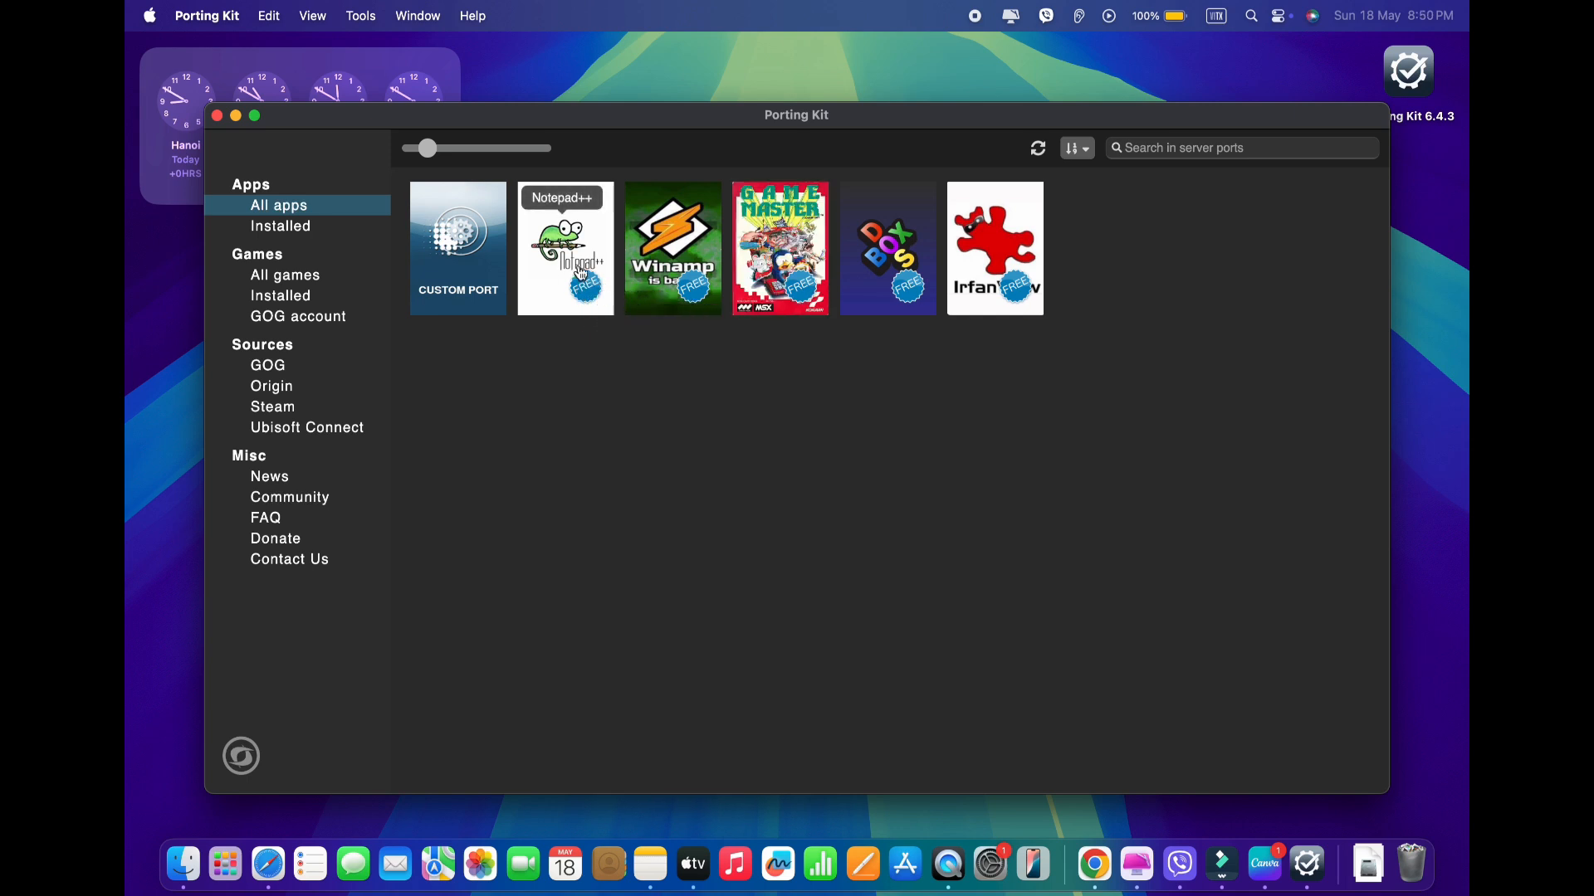
Open the Notepad++ tile to view its port description and install option
left_click(565, 248)
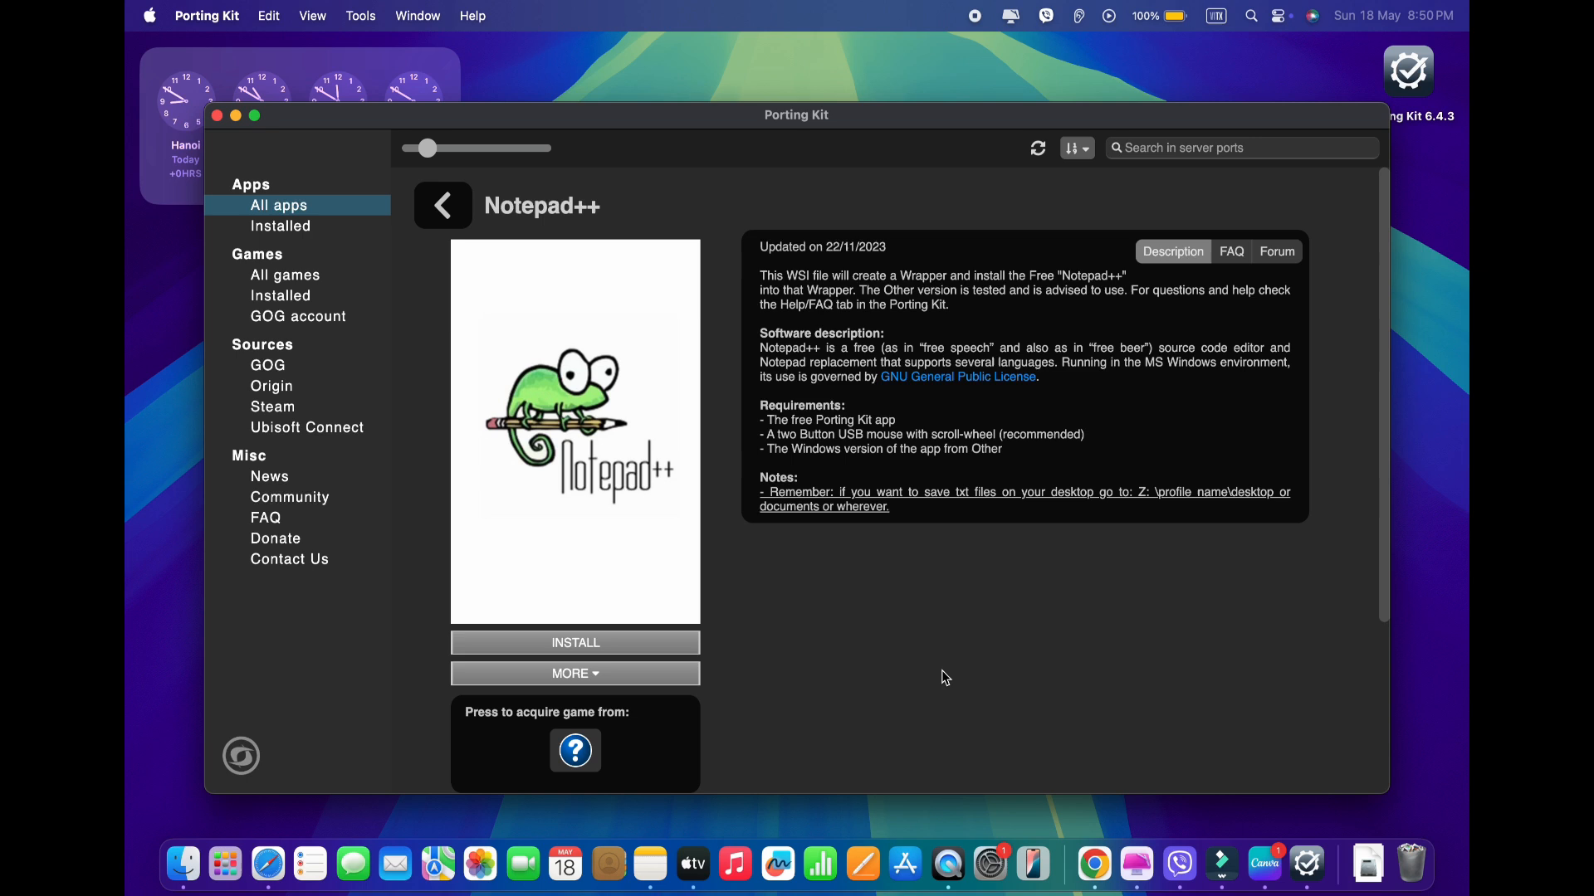
mouse_move(900, 588)
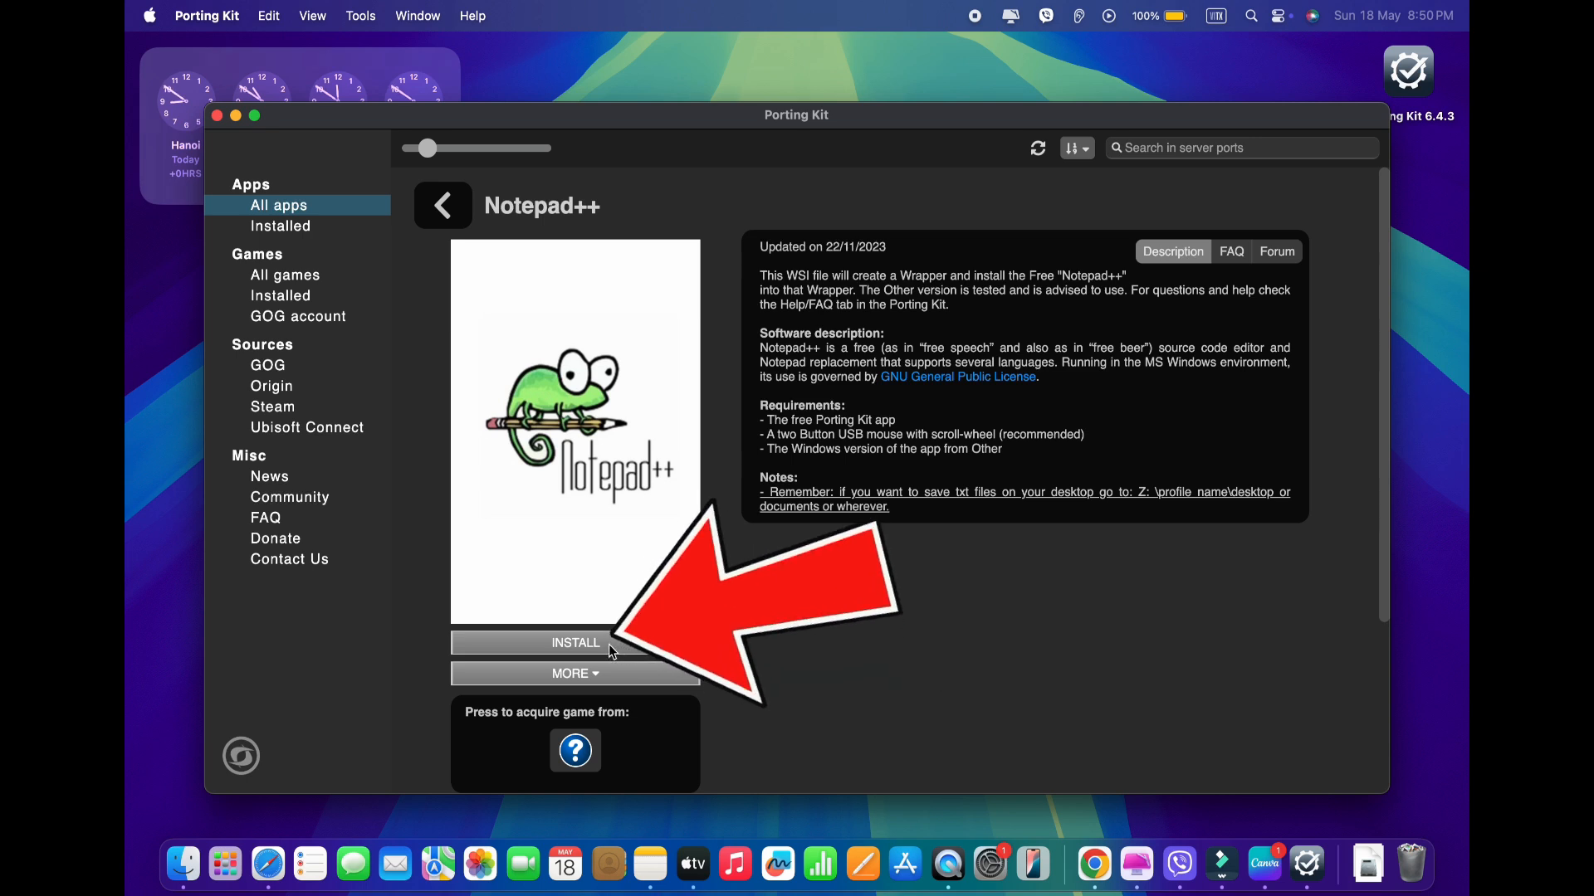
Install Notepad++ through Introduction, Agreement and Requirements into the default Applications destination
left_click(575, 643)
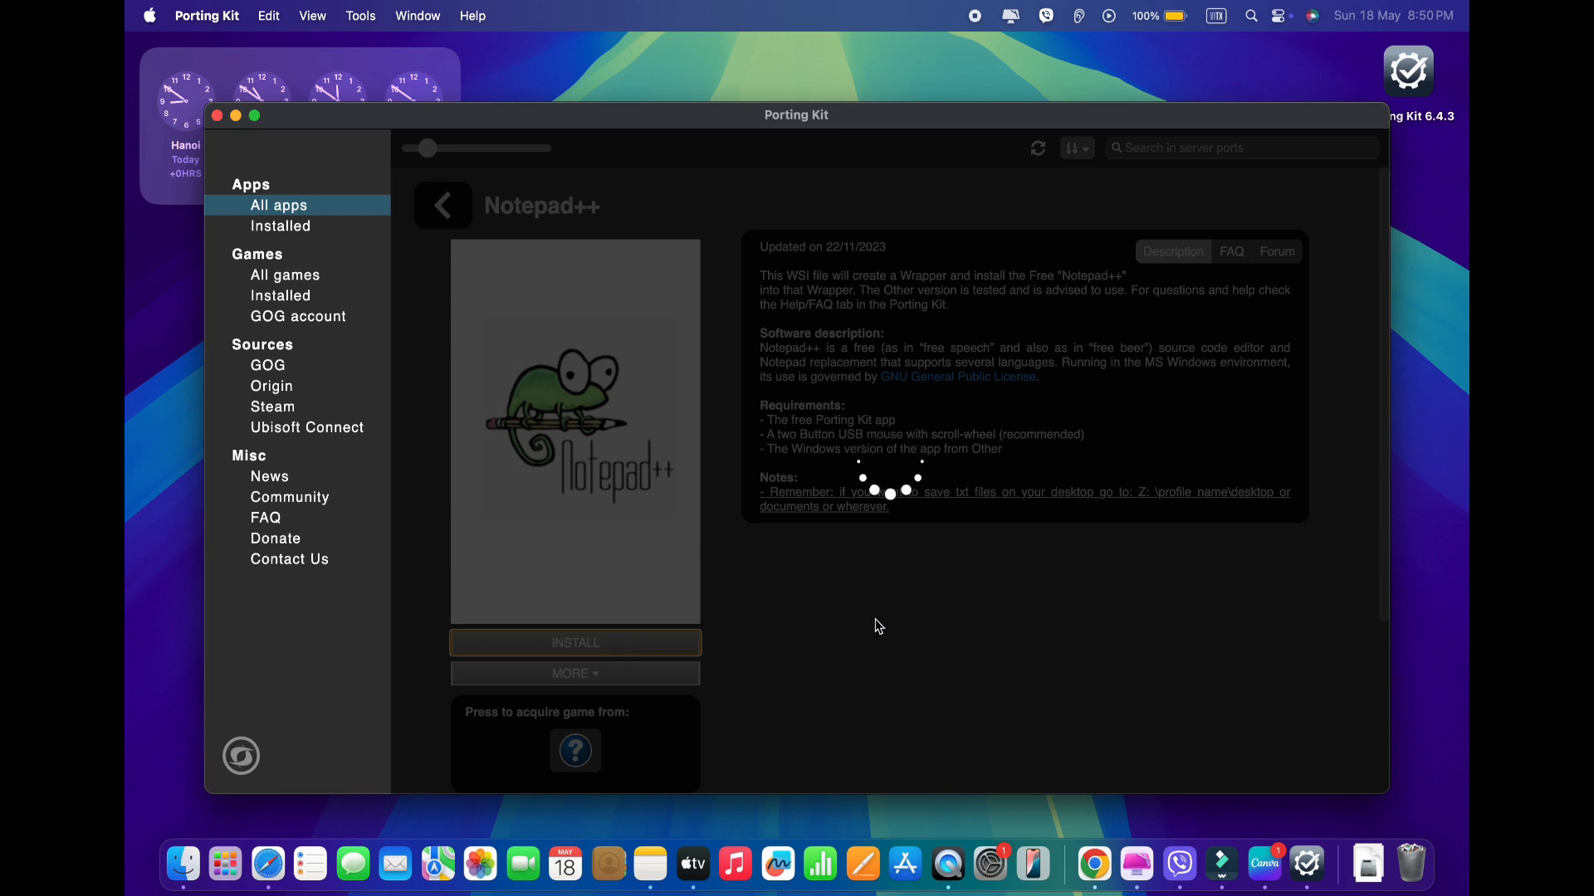
left_click(575, 642)
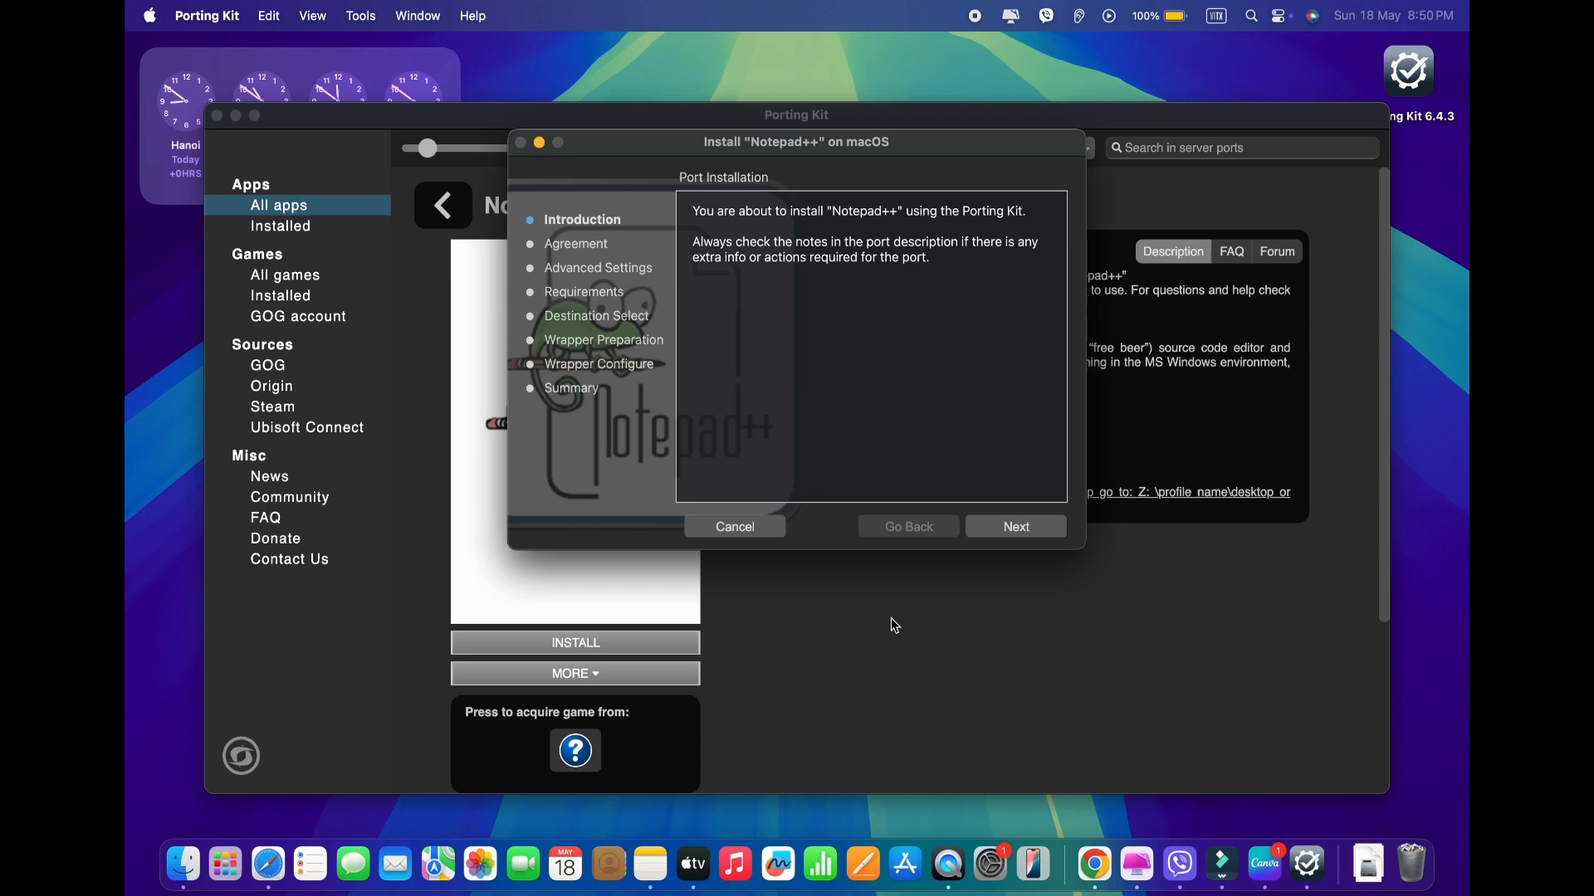
mouse_move(1014, 526)
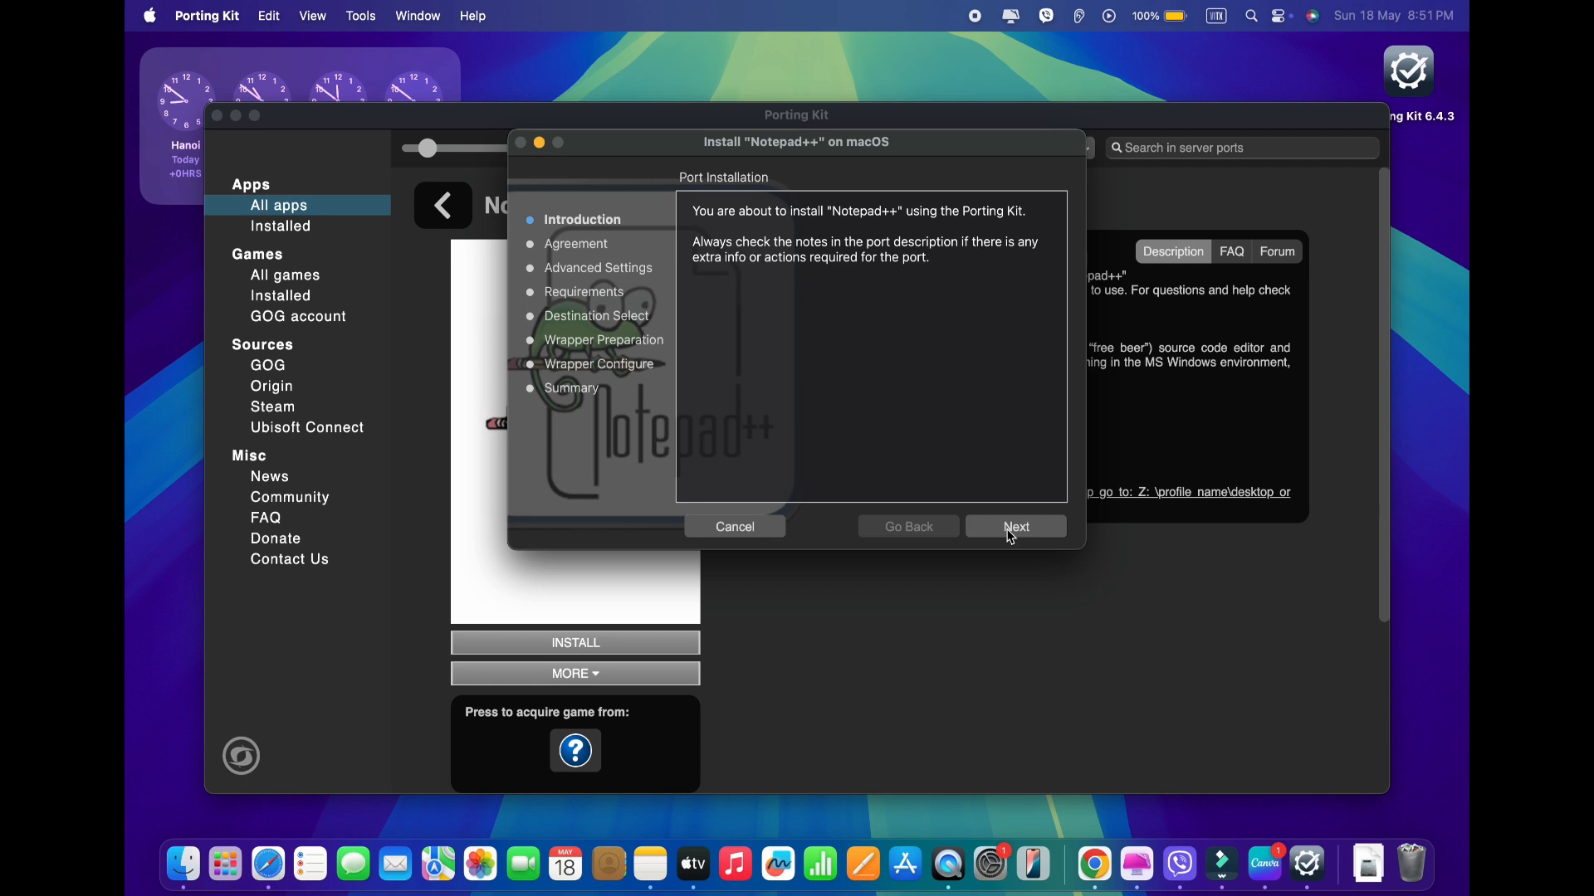
left_click(1015, 527)
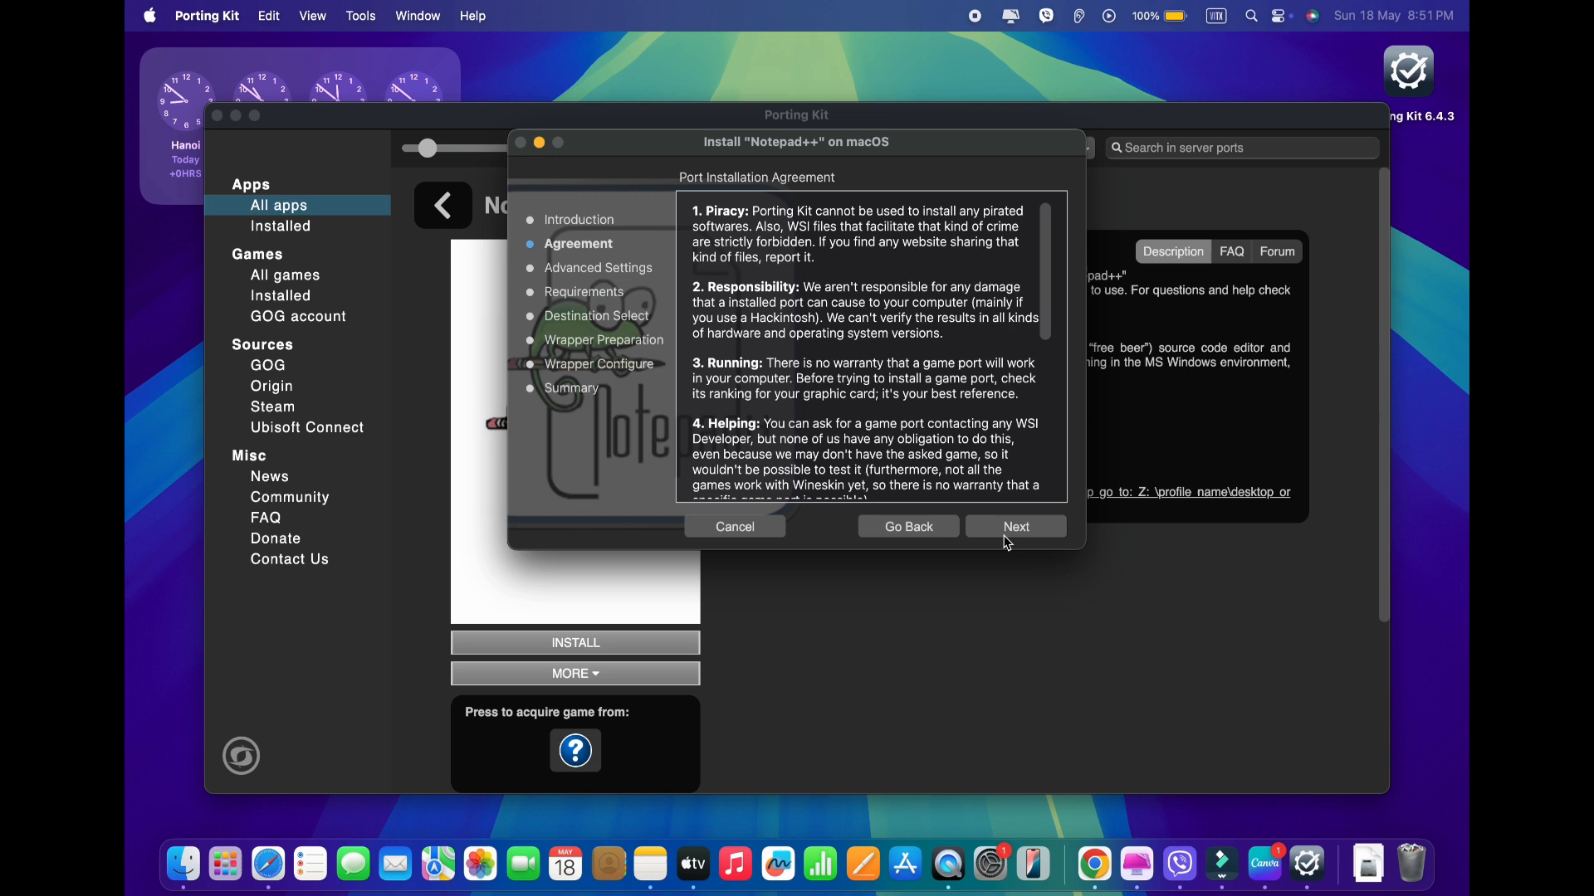
left_click(1015, 526)
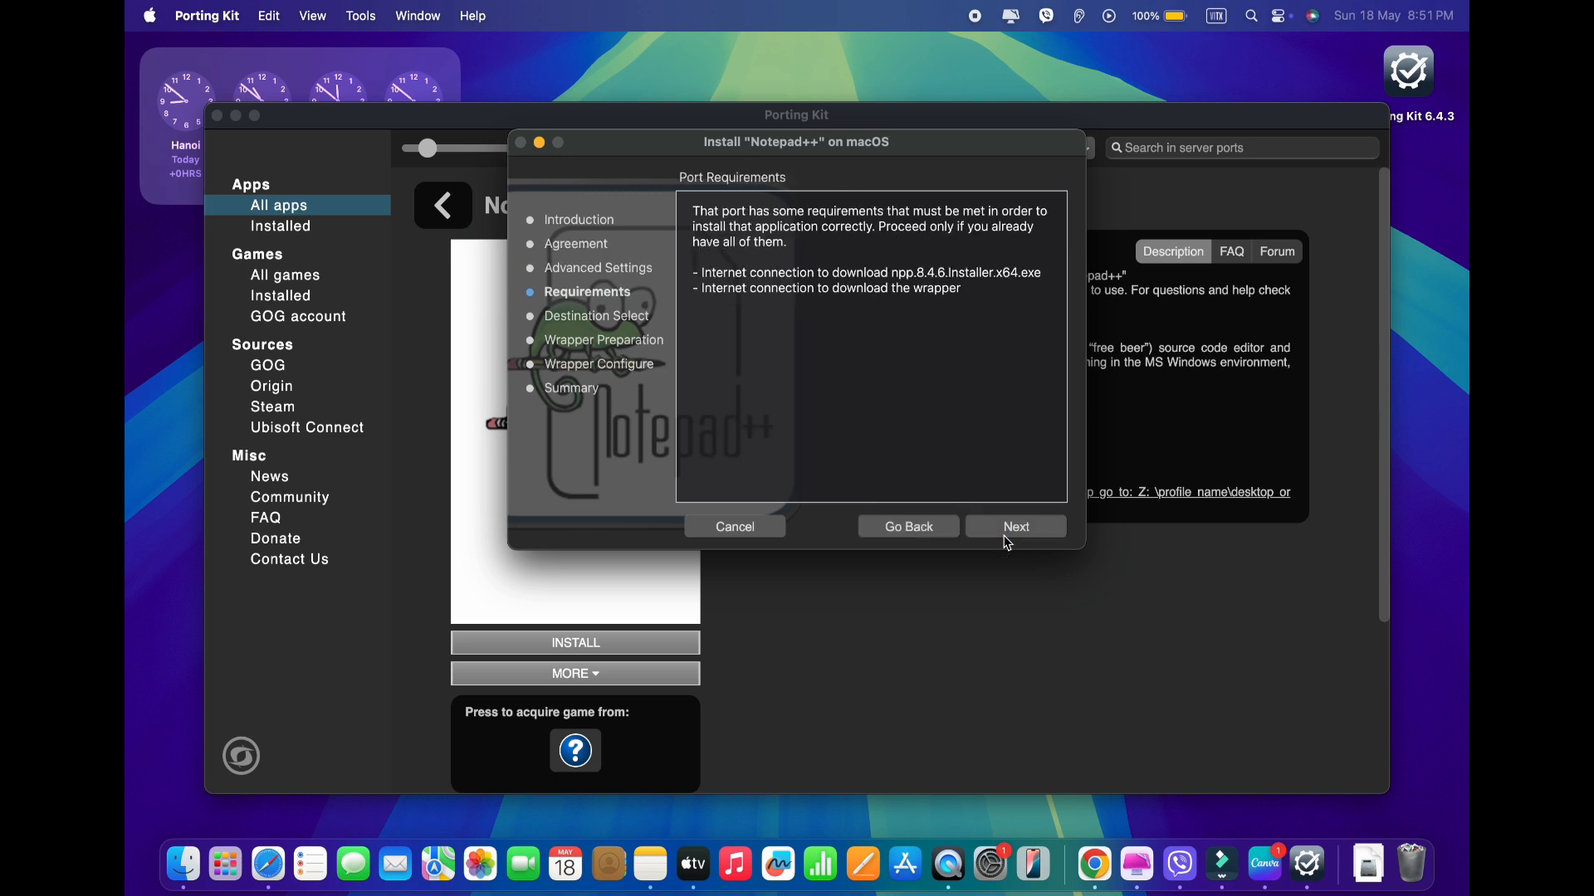
left_click(1015, 526)
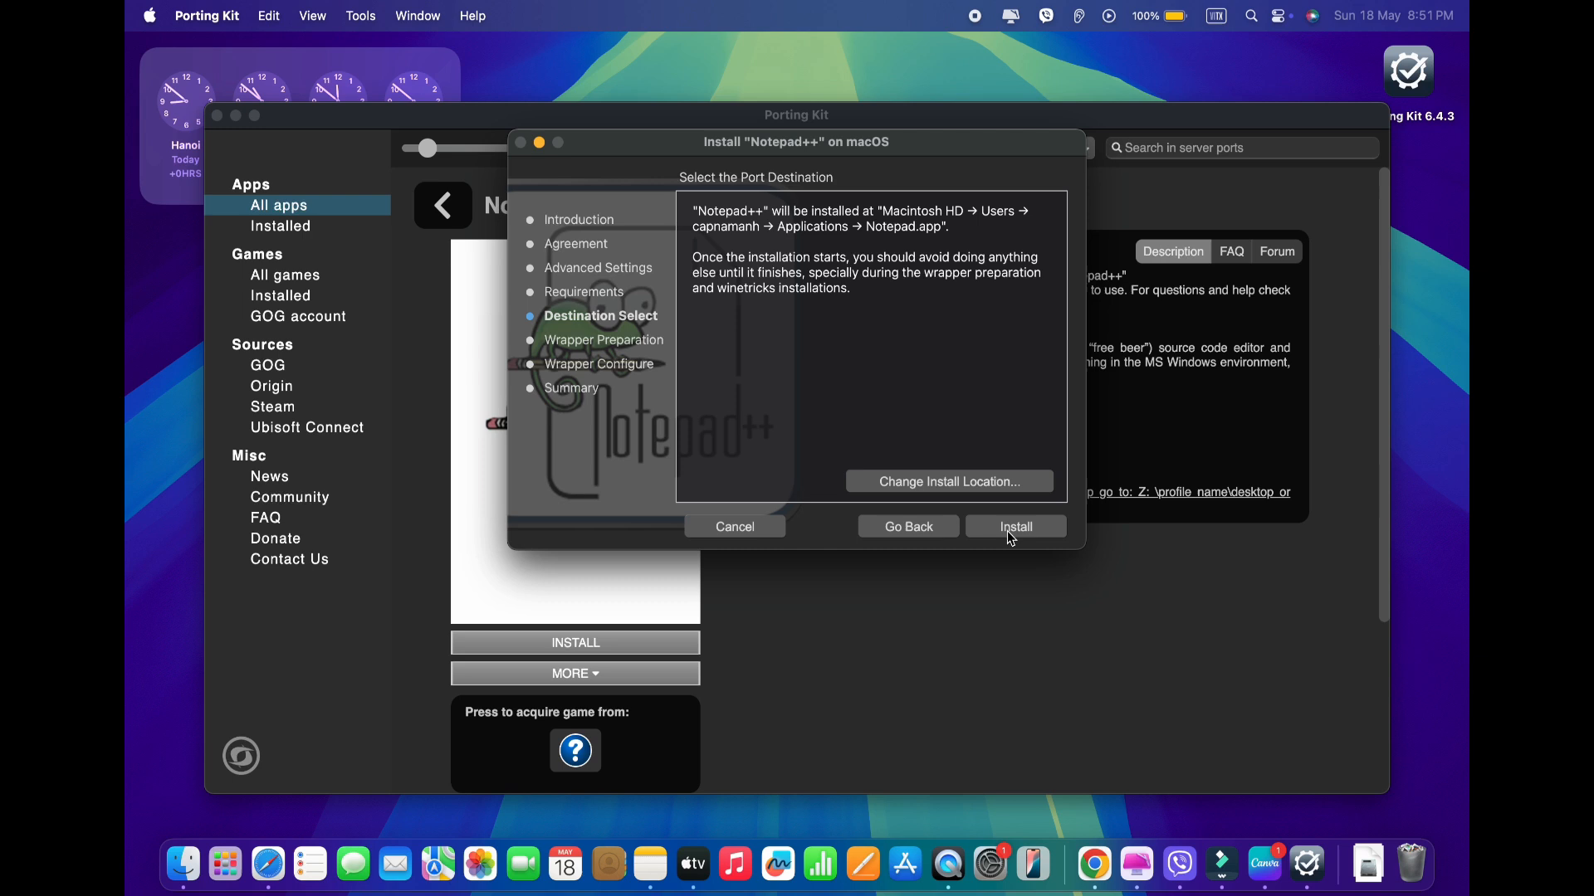
left_click(1014, 526)
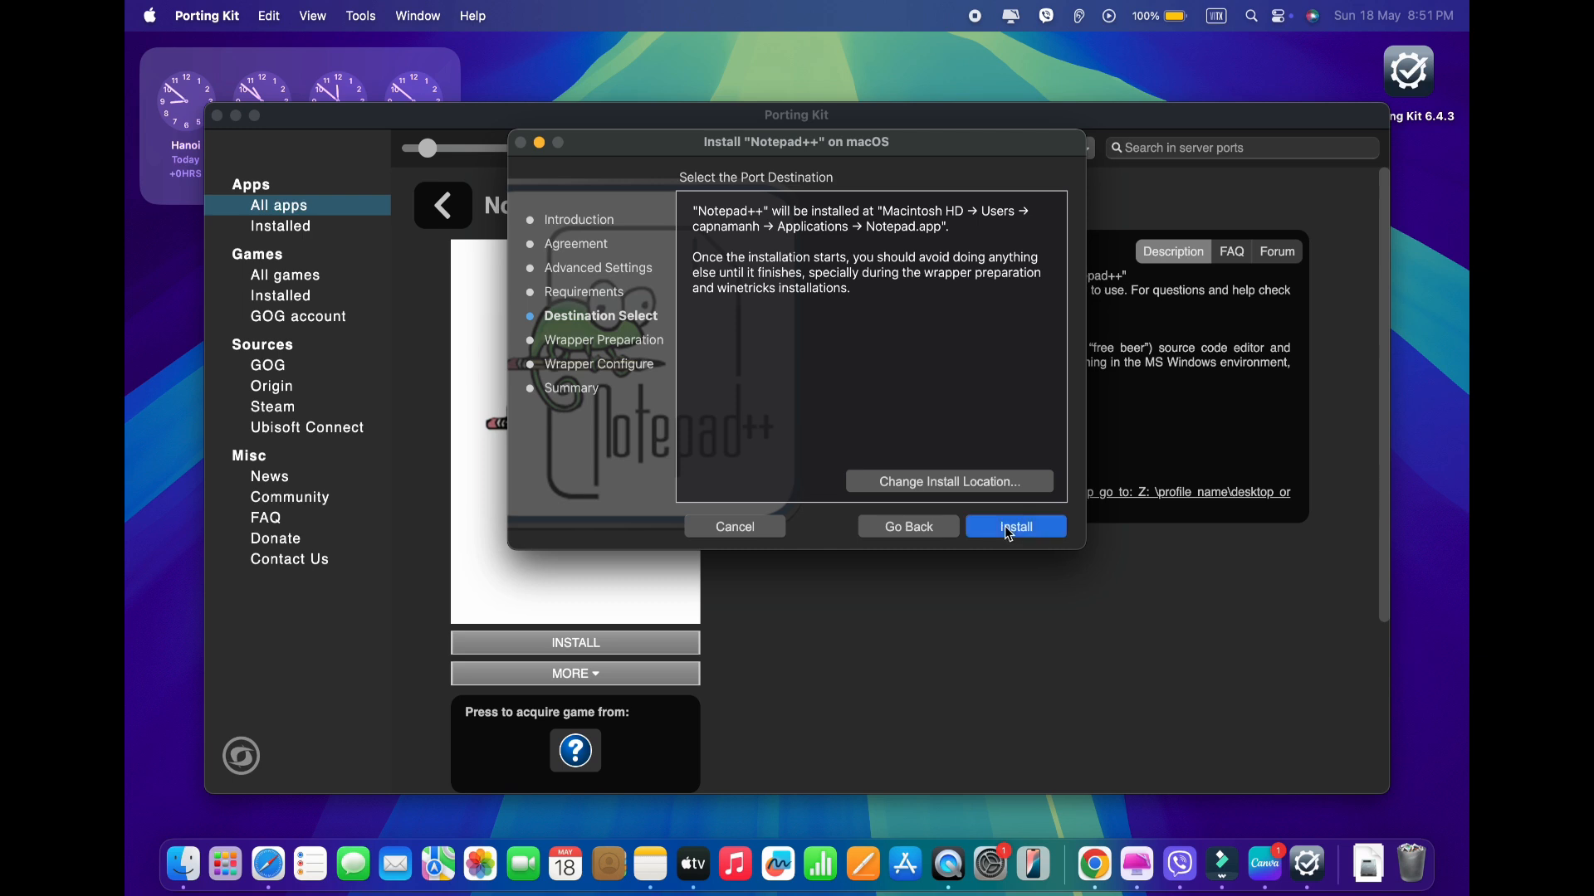
left_click(1014, 526)
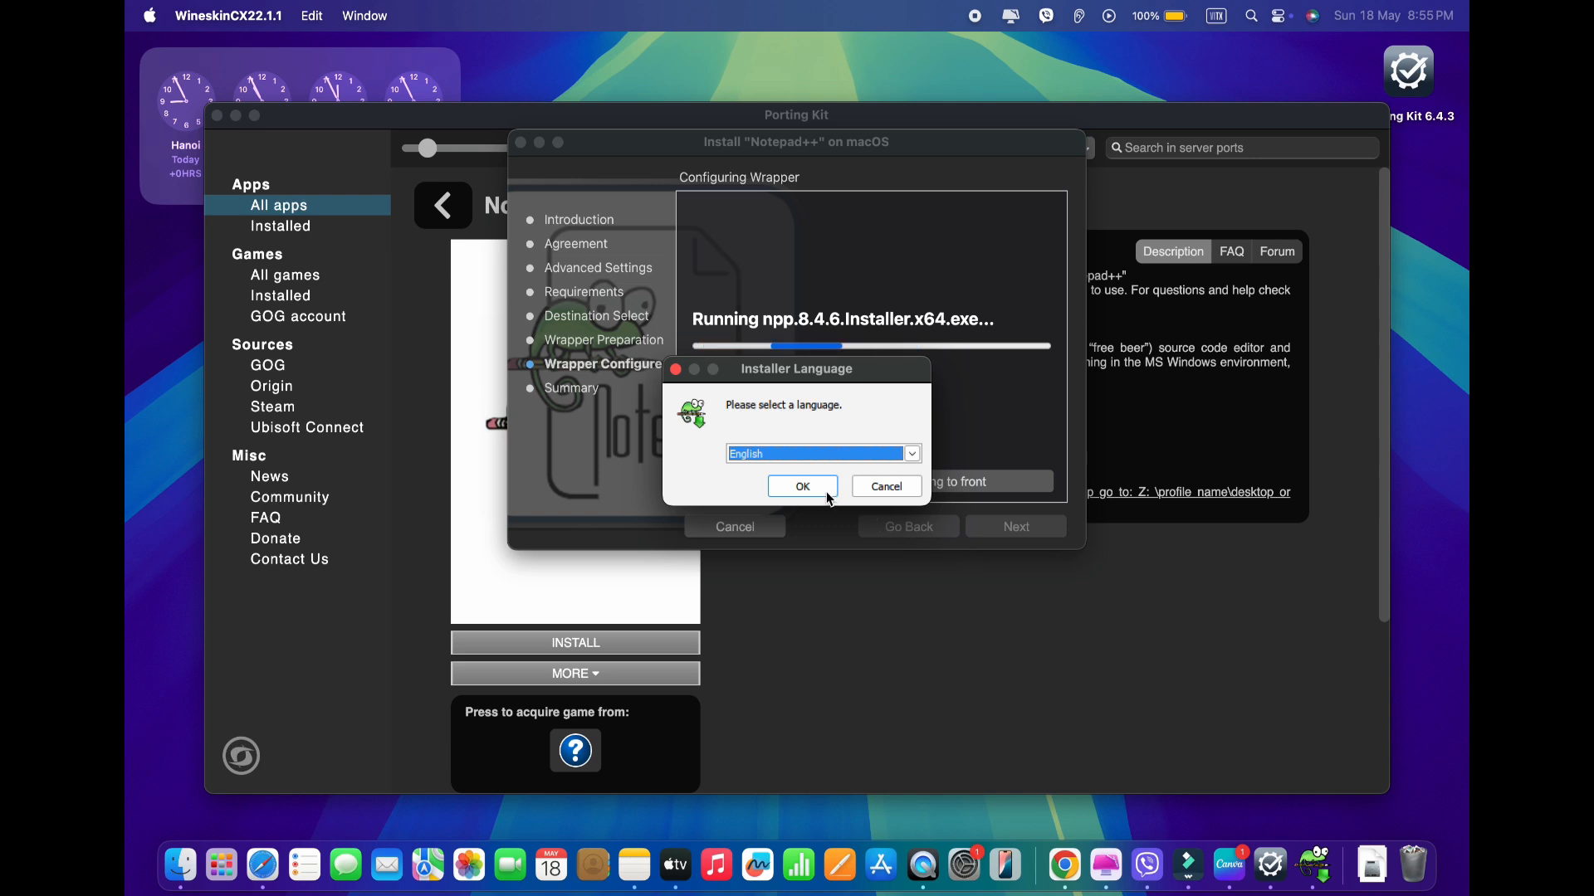
Choose English, accept the Notepad++ license, and keep the default Program Files folder
left_click(801, 485)
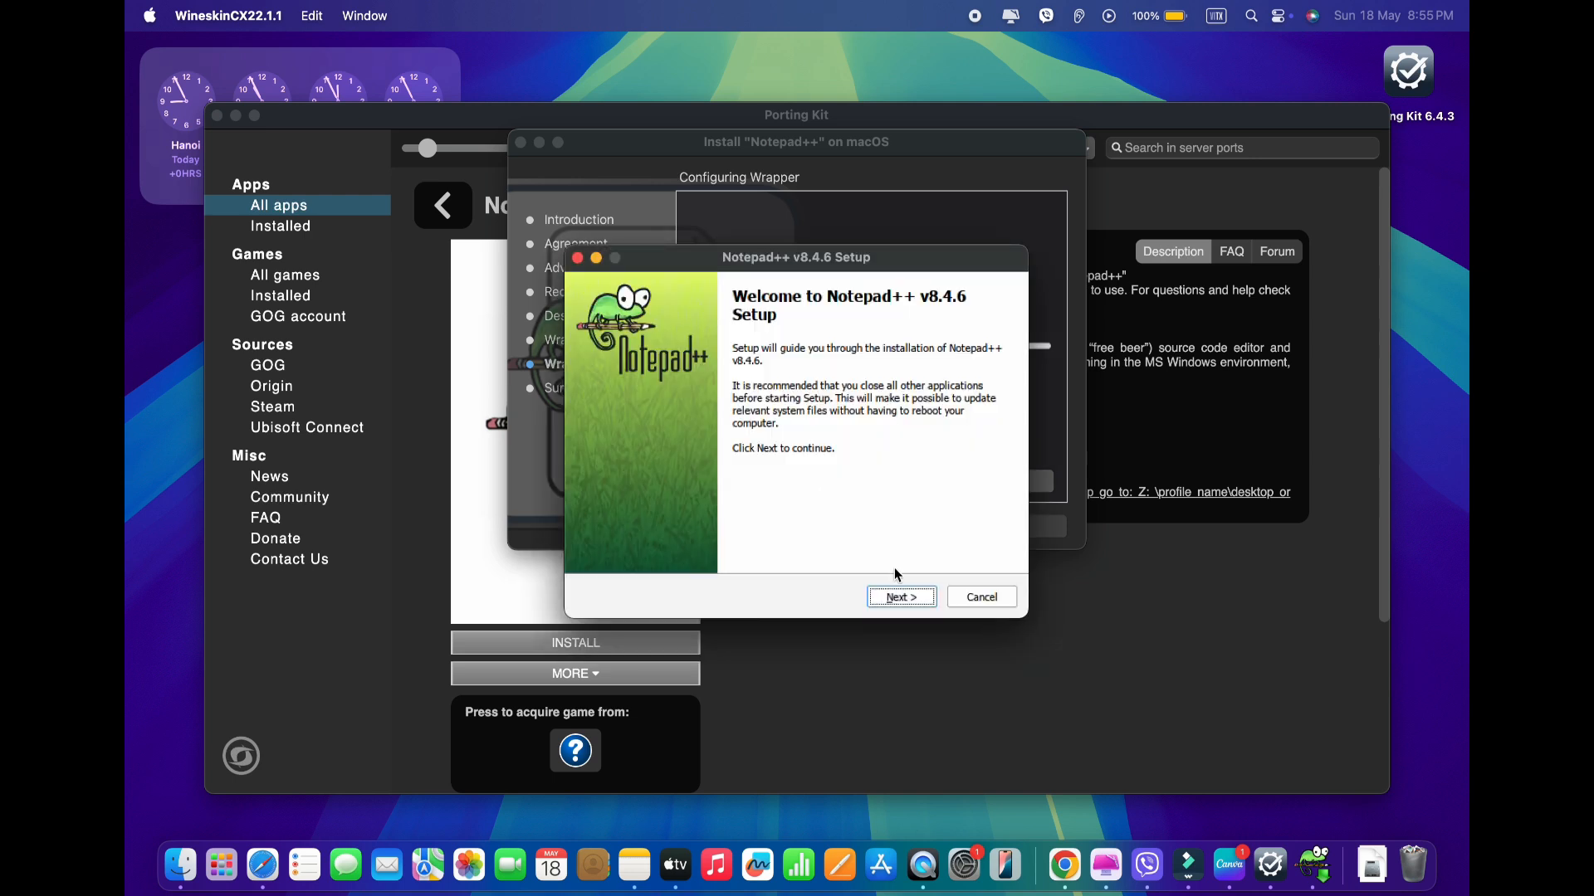
left_click(899, 597)
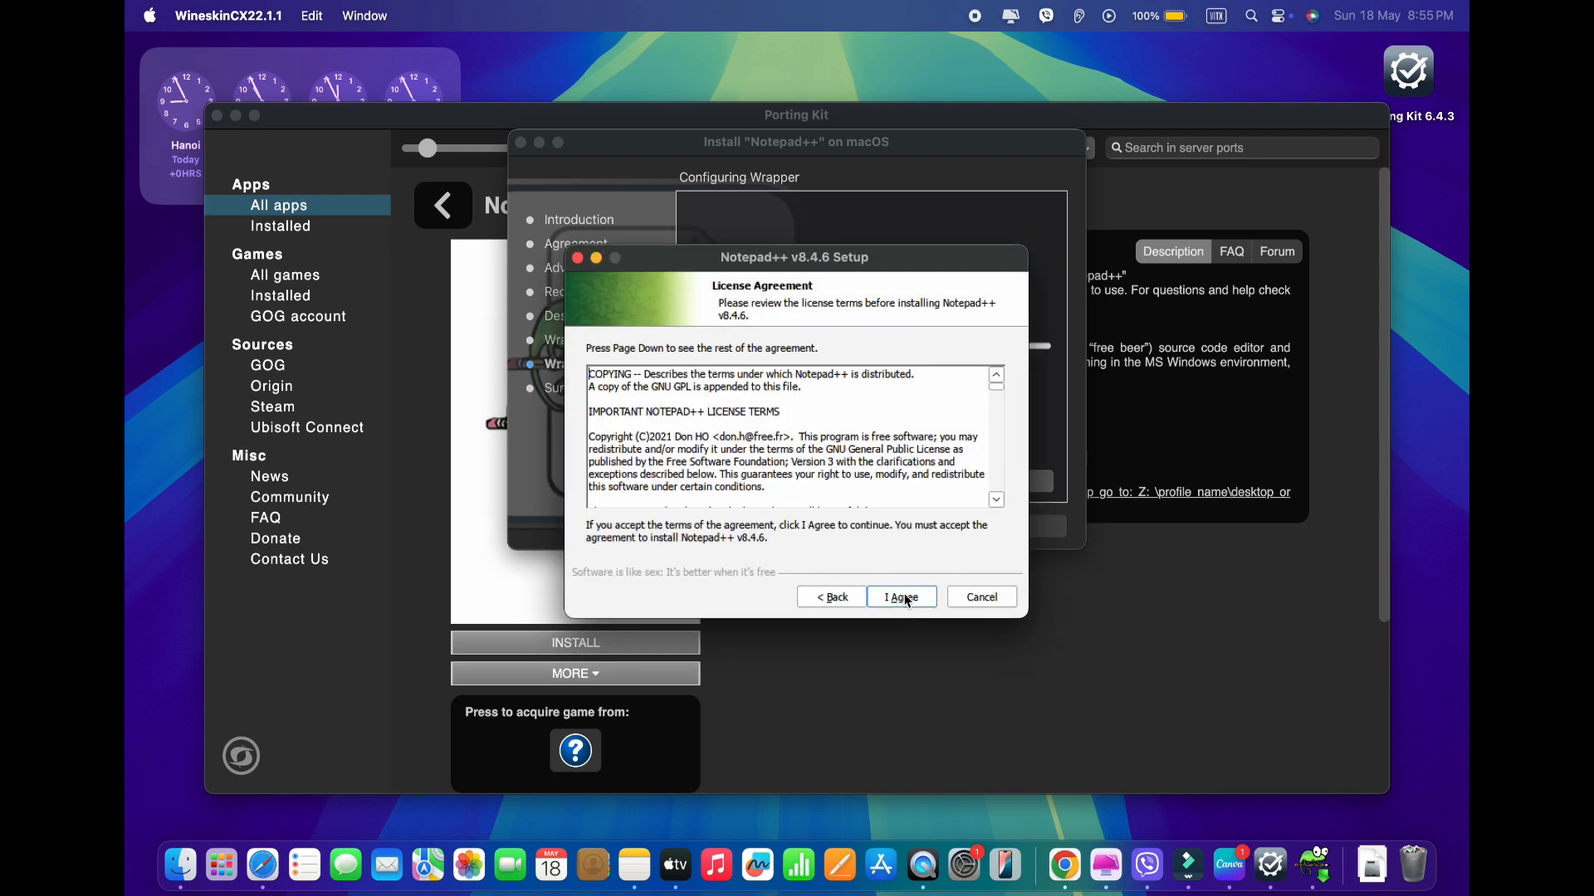
left_click(900, 597)
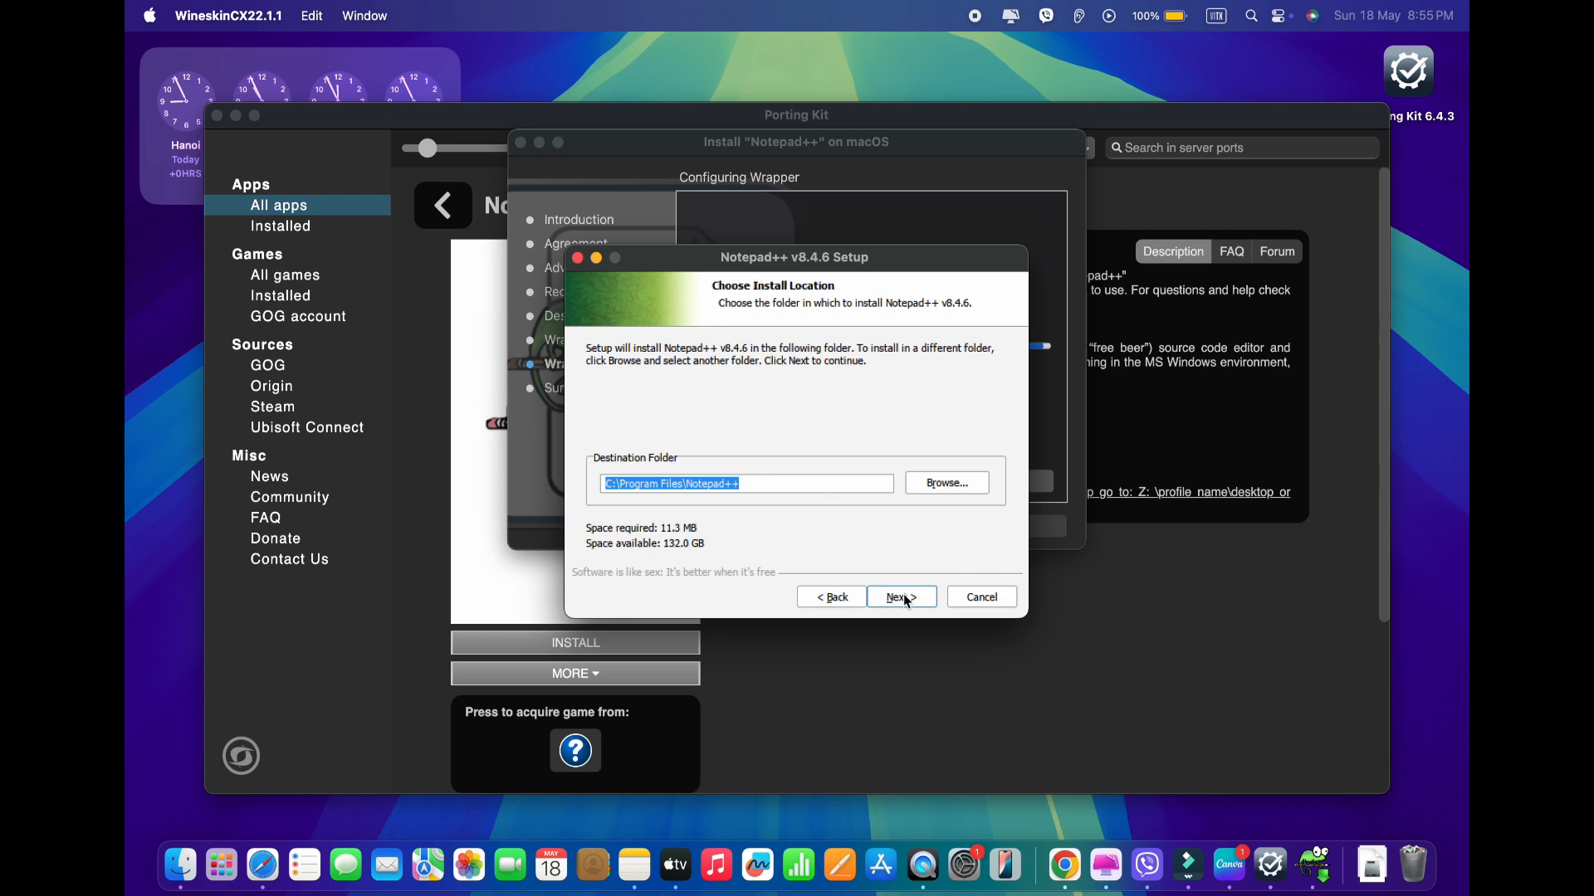
left_click(898, 597)
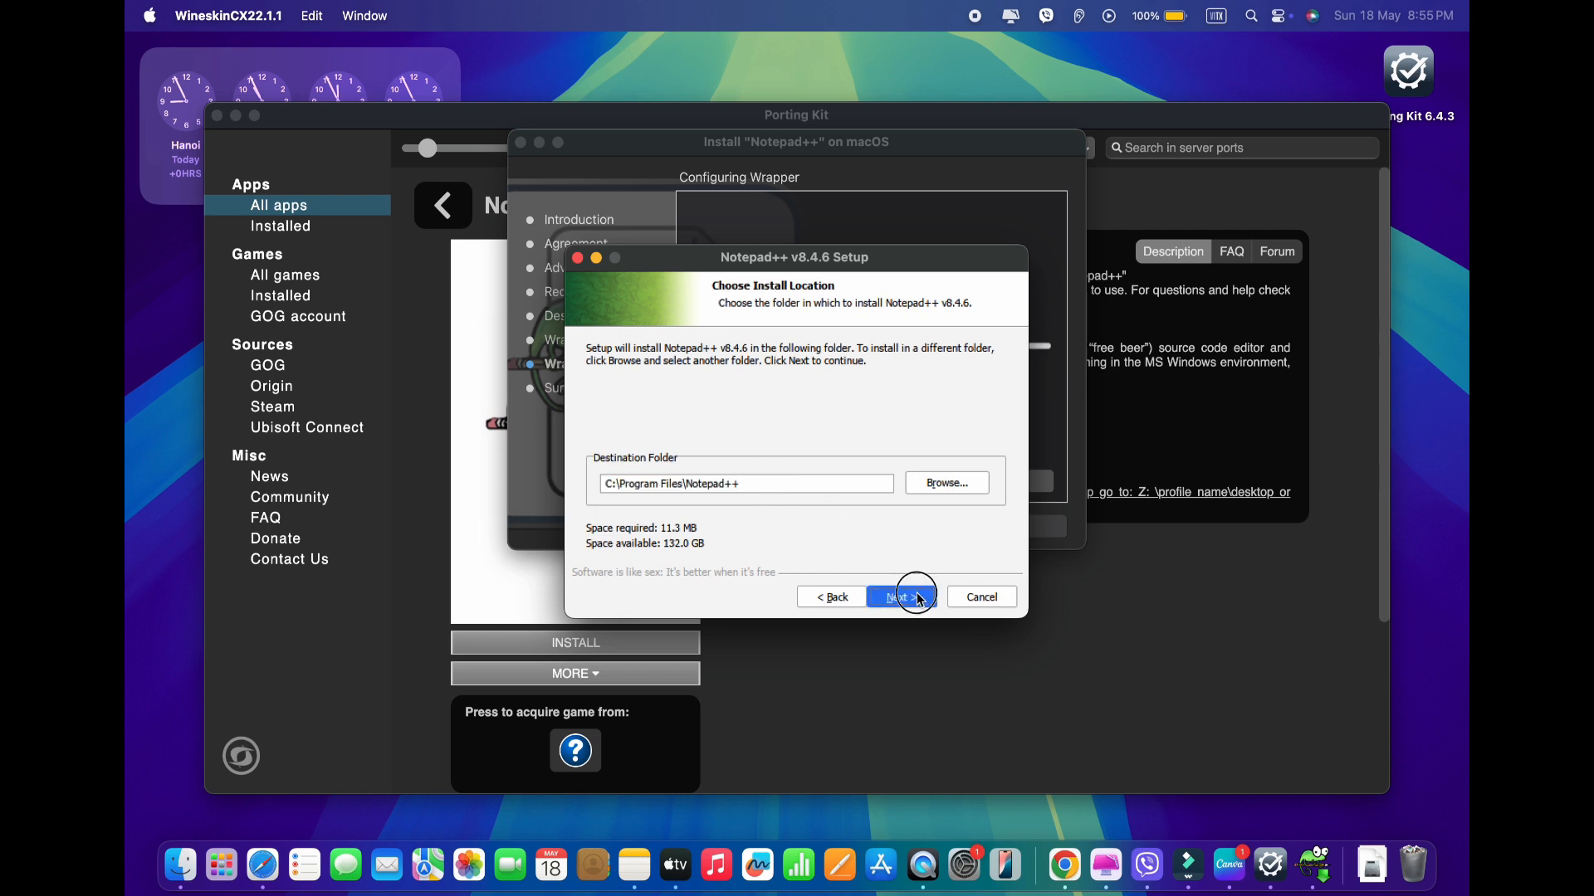
Install Notepad++ v8.4.6 with default components and a desktop shortcut, then launch it
left_click(898, 596)
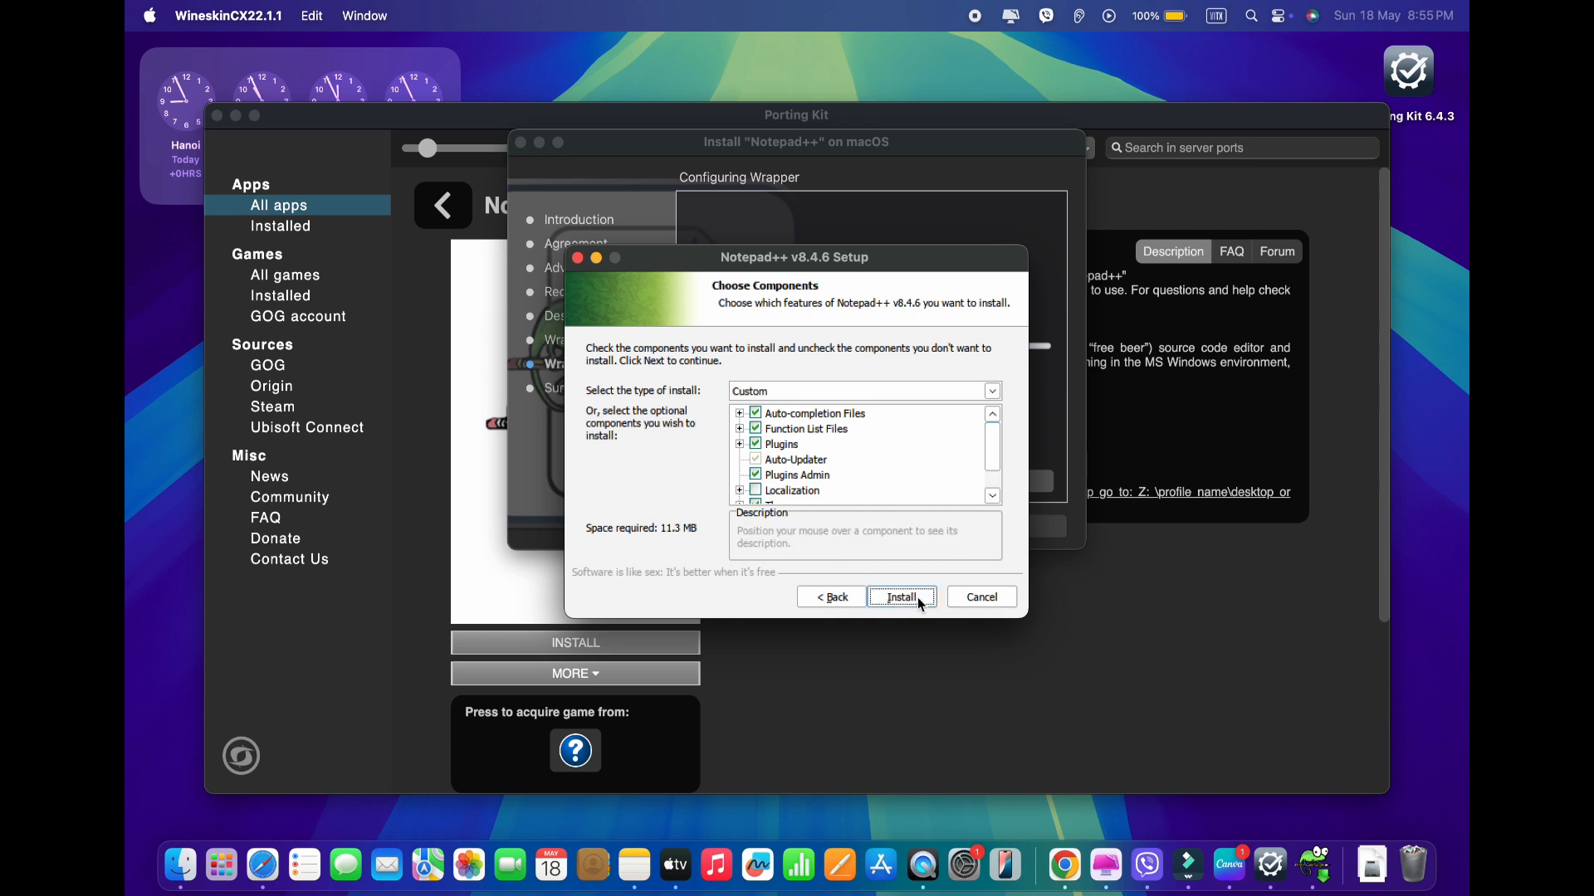
left_click(898, 597)
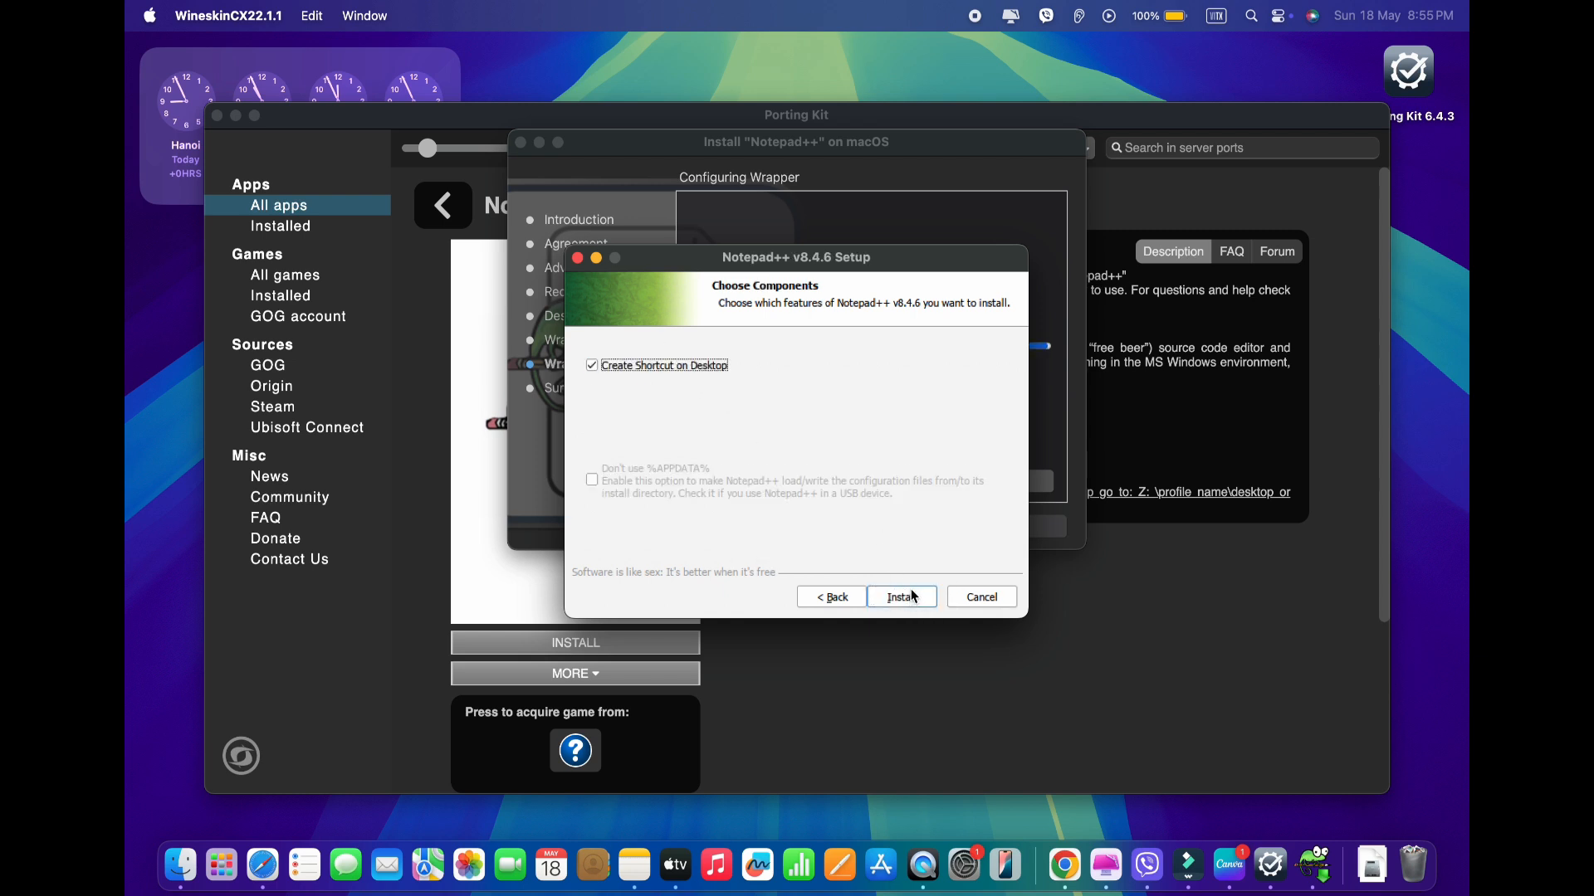
left_click(901, 597)
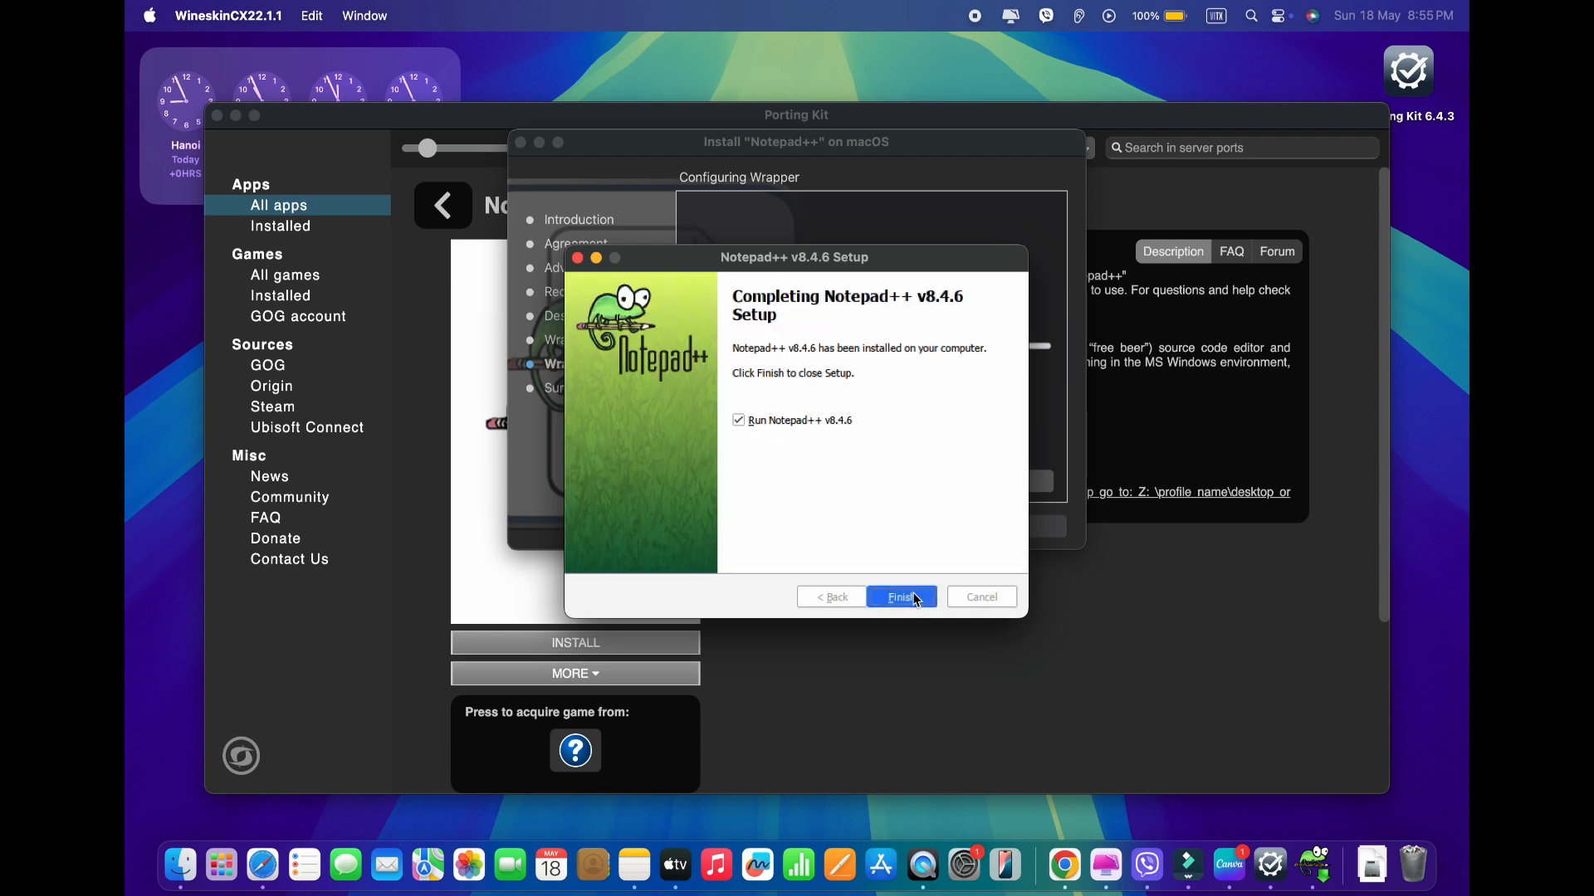
left_click(898, 597)
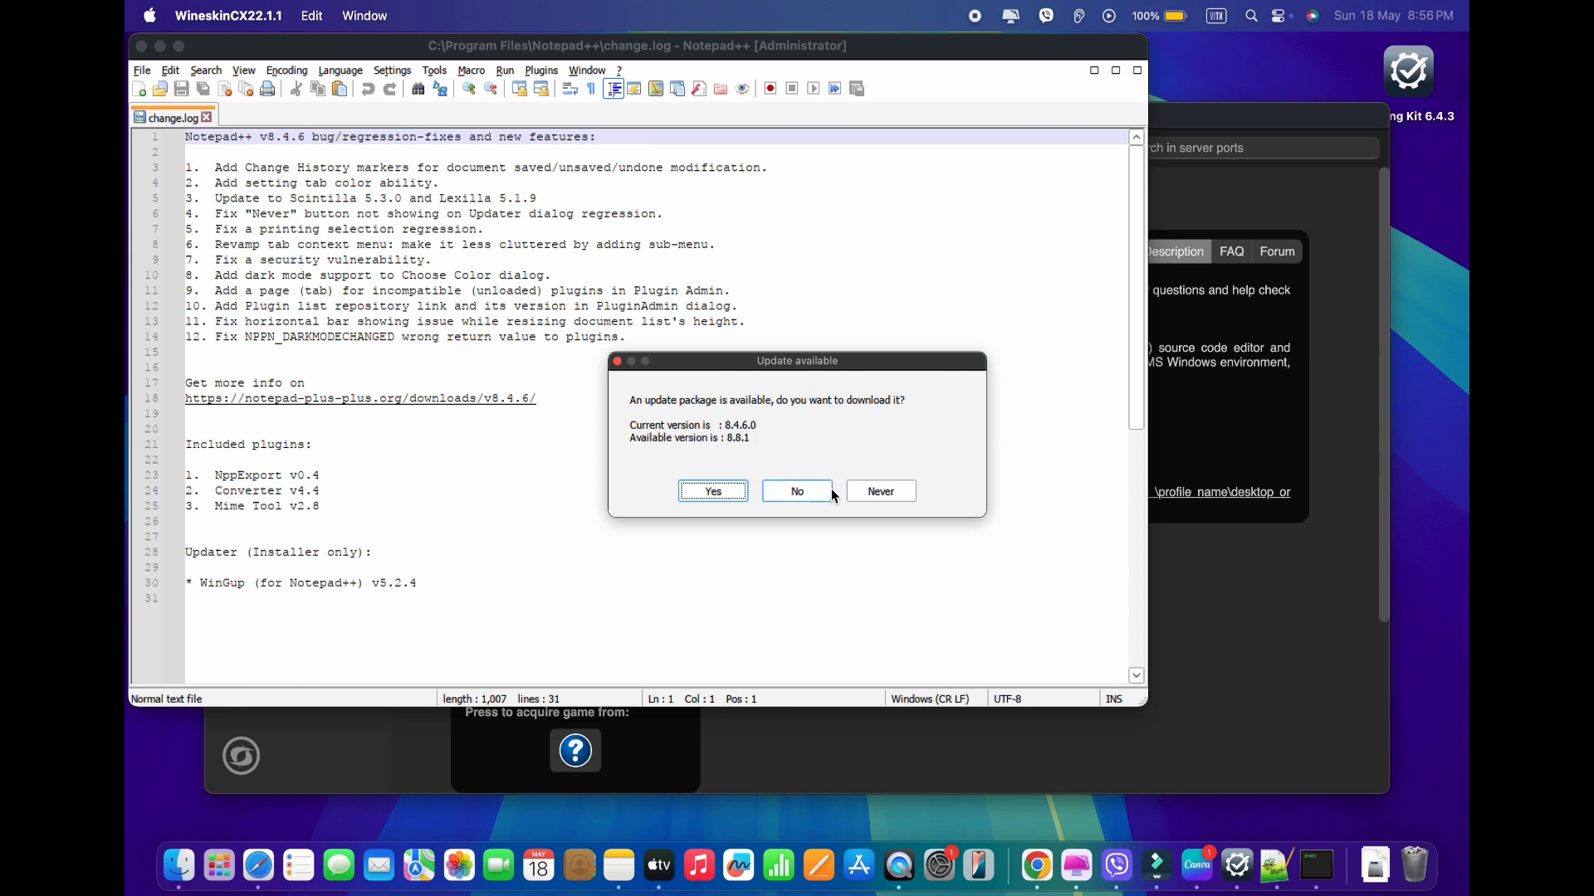
Decline the available Notepad++ update, leaving only the change log open
left_click(796, 491)
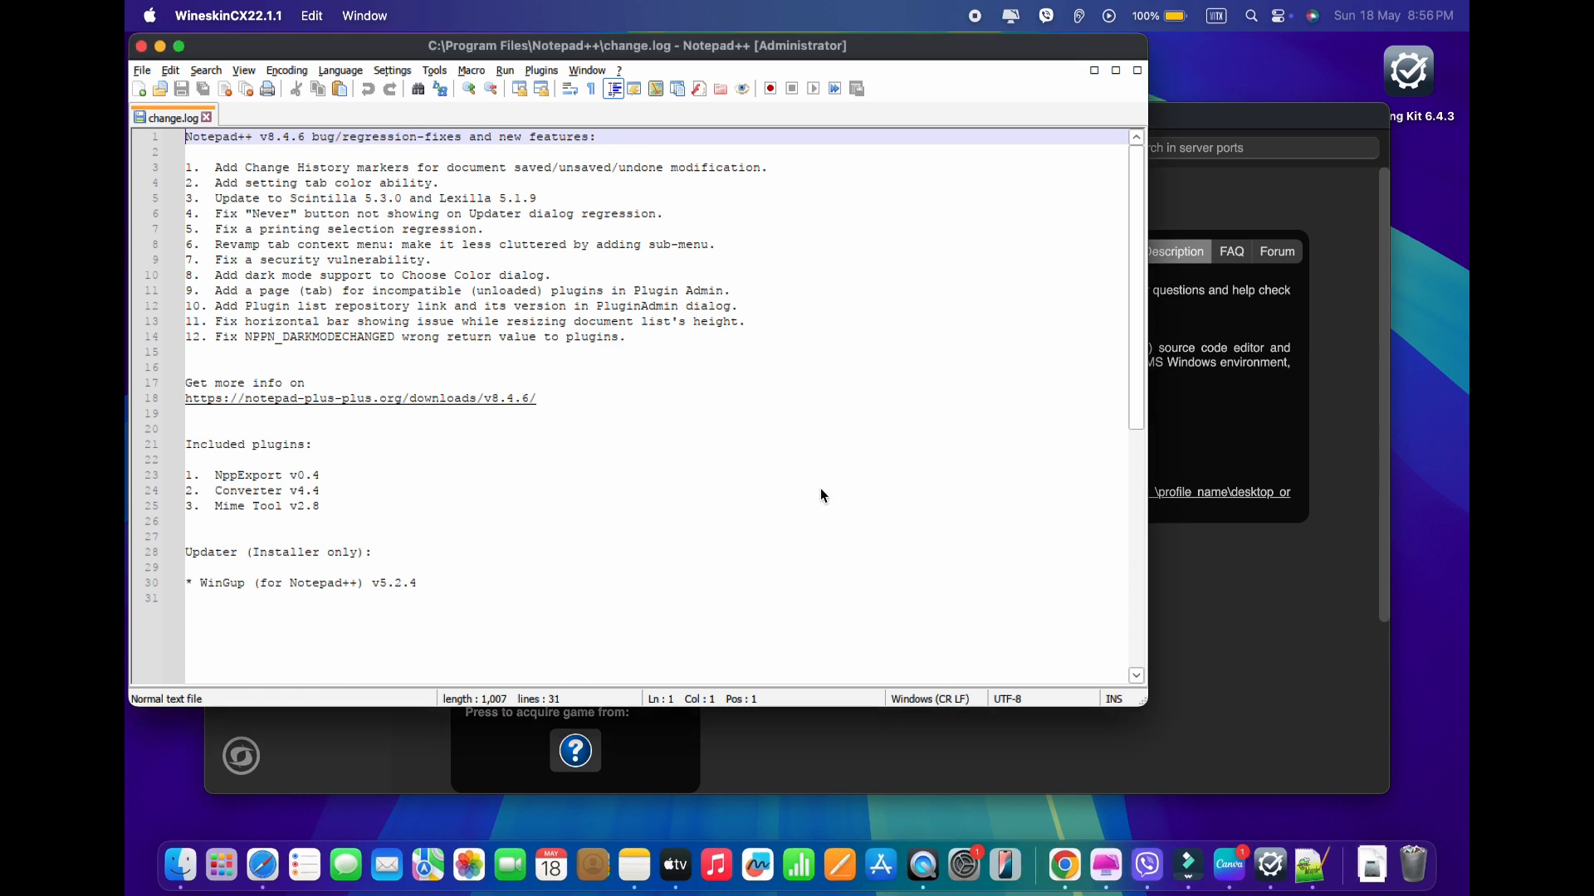